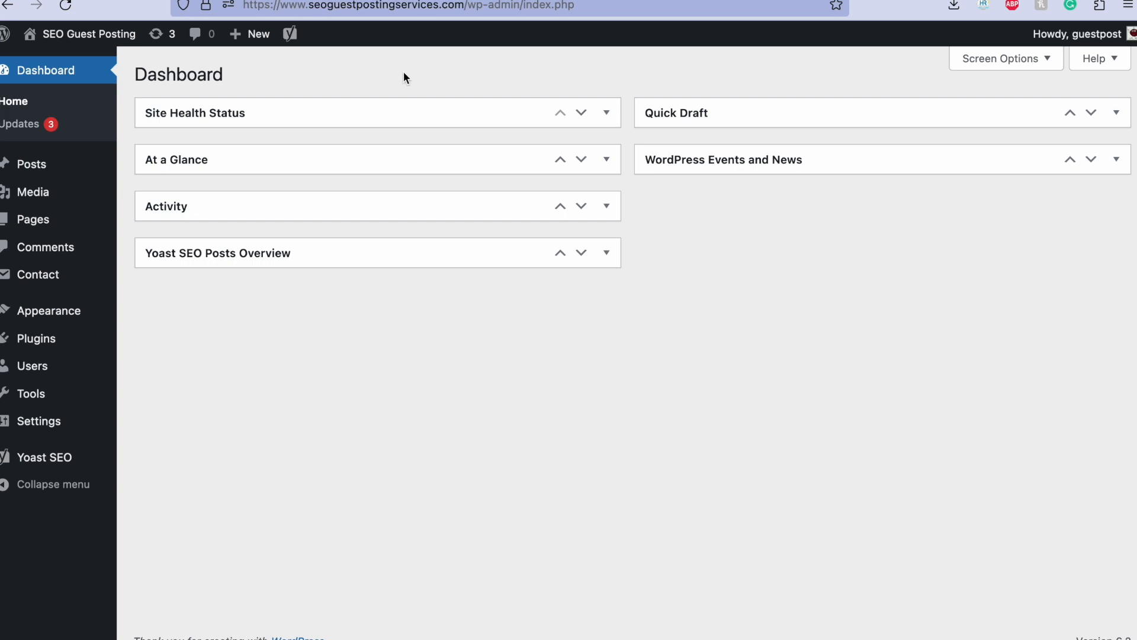
{"action": "mouse_move", "coordinate": [464, 282]}
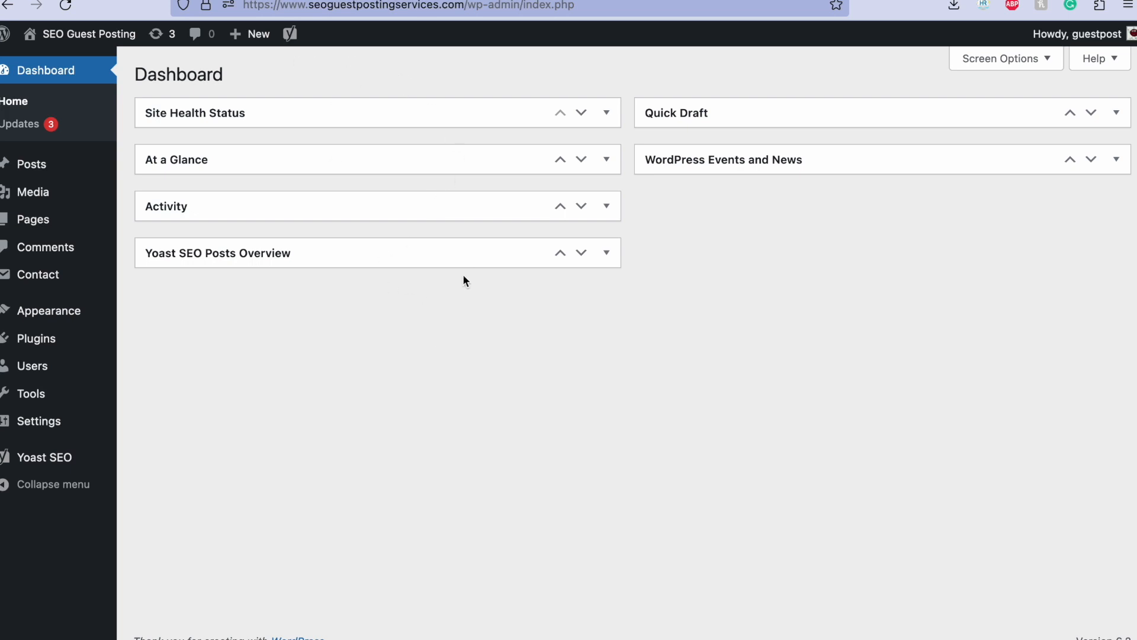
{"action": "mouse_move", "coordinate": [35, 338]}
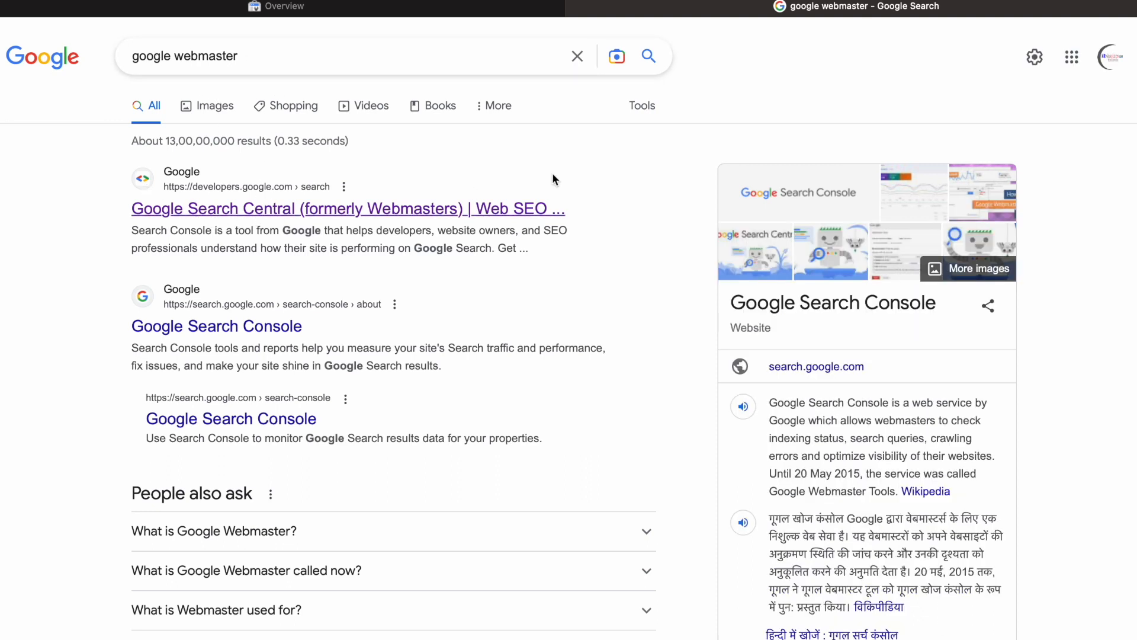
Reach the Google Search Console overview via the Google Search Central result and Get started
{"action": "left_click", "coordinate": [348, 208]}
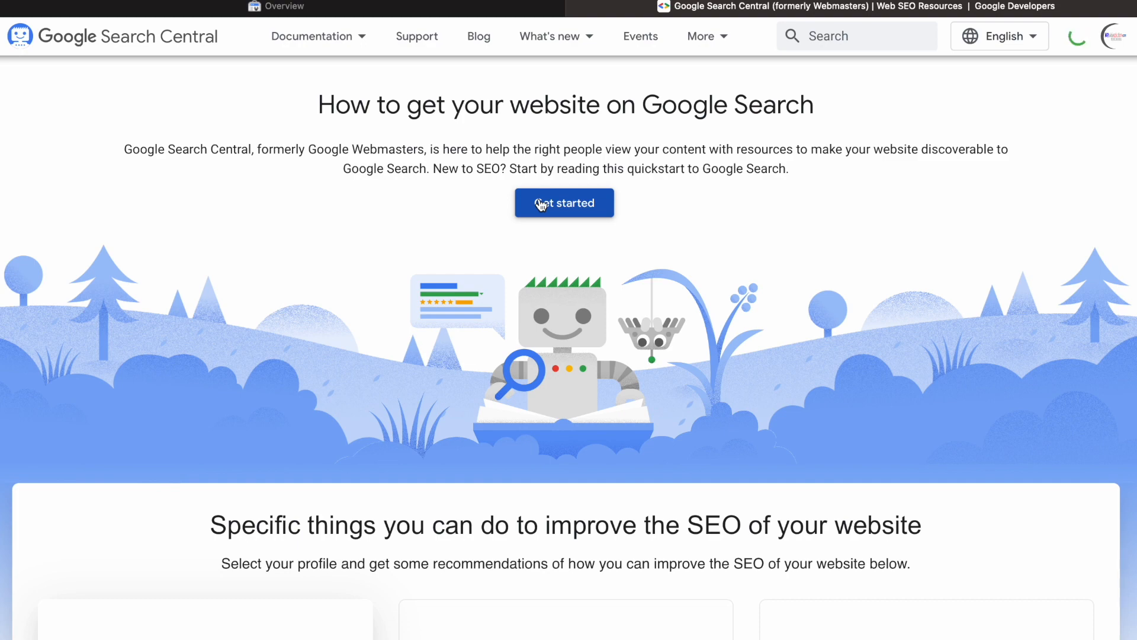
{"action": "left_click", "coordinate": [564, 202]}
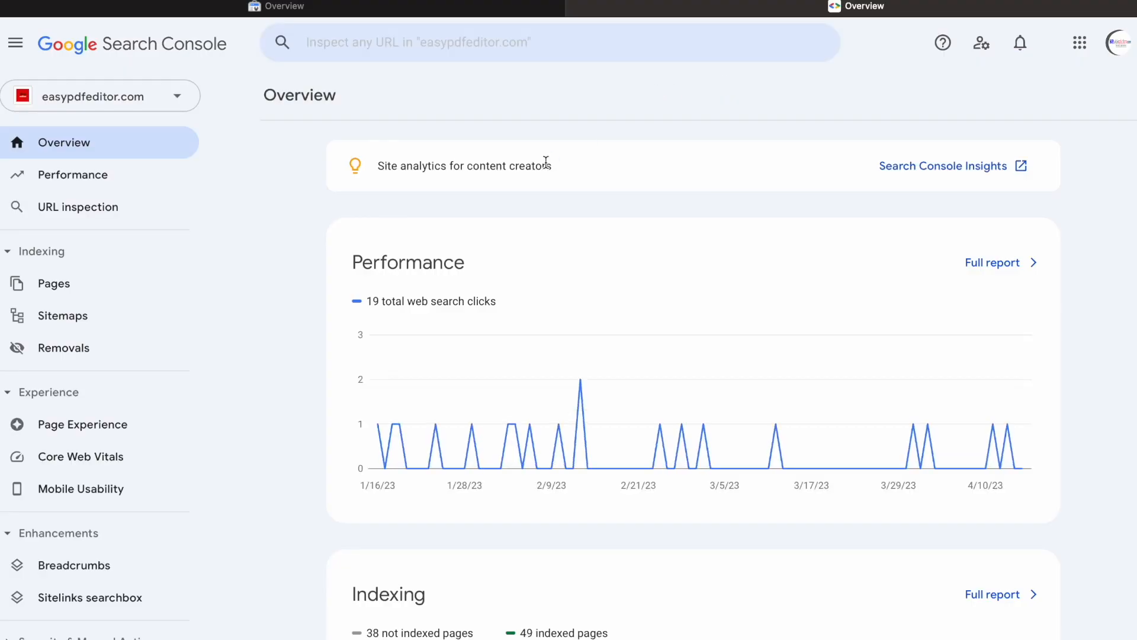
{"action": "mouse_move", "coordinate": [308, 161]}
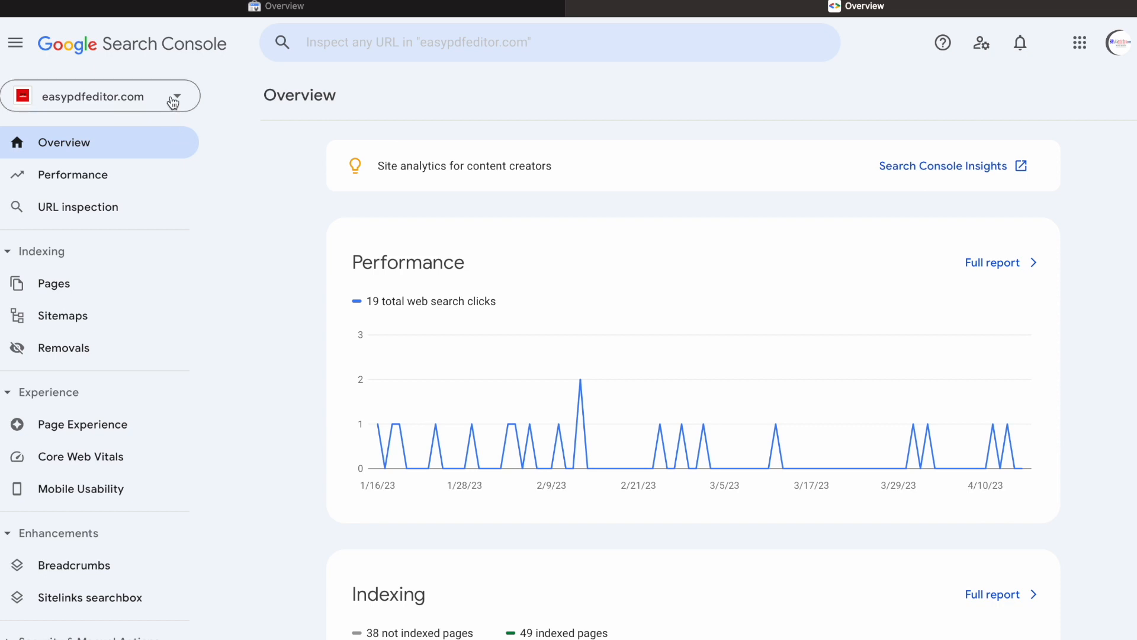
Start adding a new property from the property list, first trying the Domain option
{"action": "left_click", "coordinate": [99, 96]}
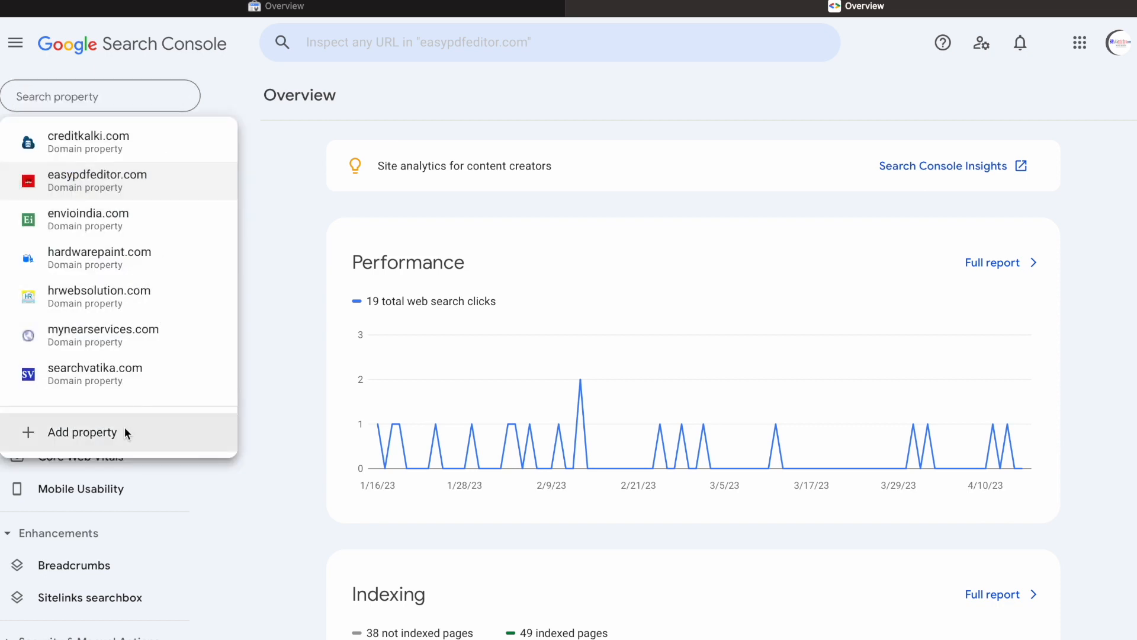
{"action": "left_click", "coordinate": [81, 432]}
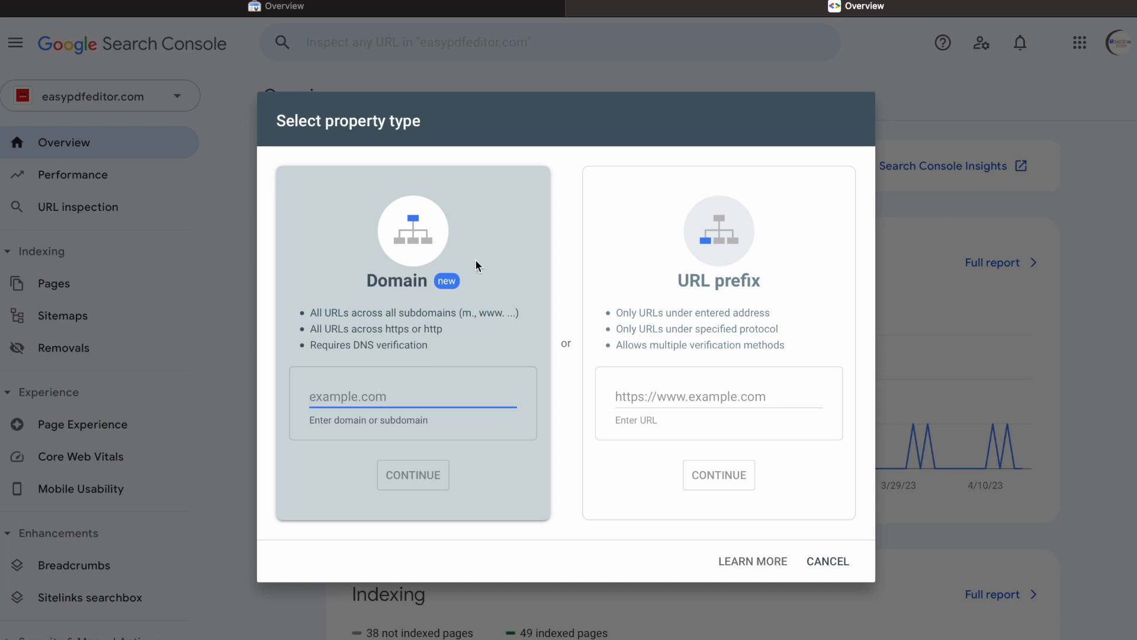
{"action": "left_click", "coordinate": [412, 396]}
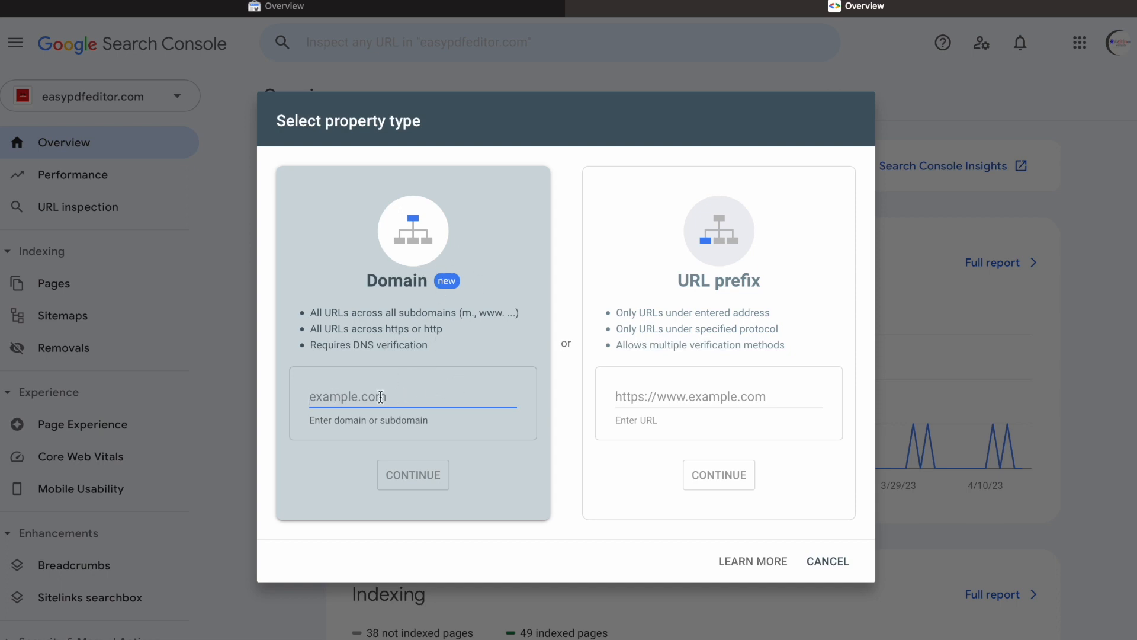
{"action": "left_click", "coordinate": [718, 396]}
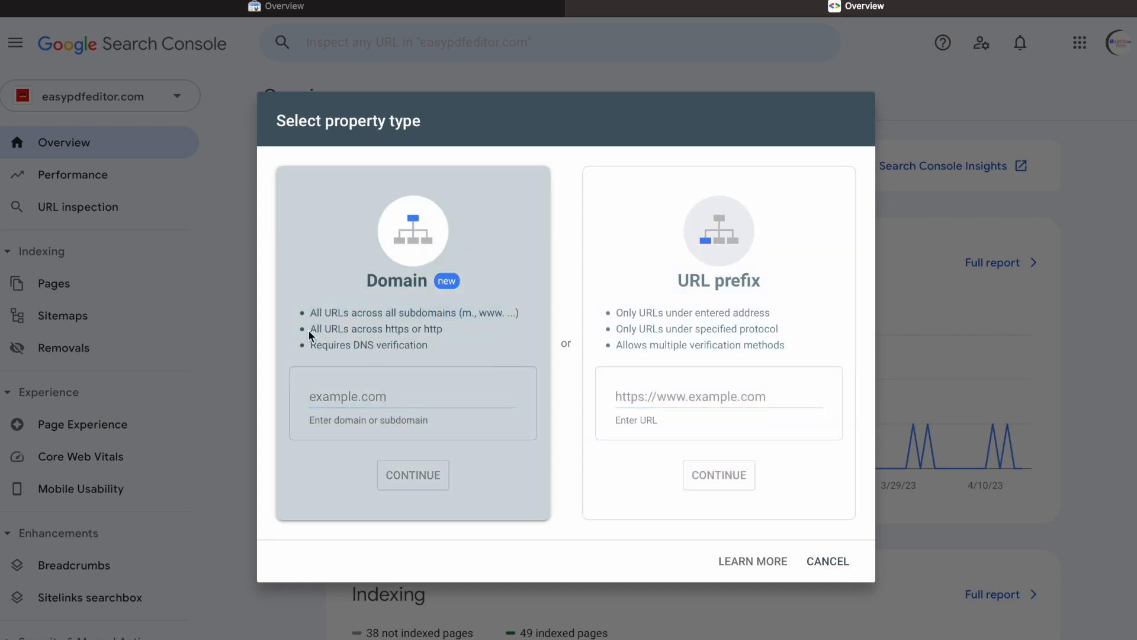
{"action": "mouse_move", "coordinate": [315, 351]}
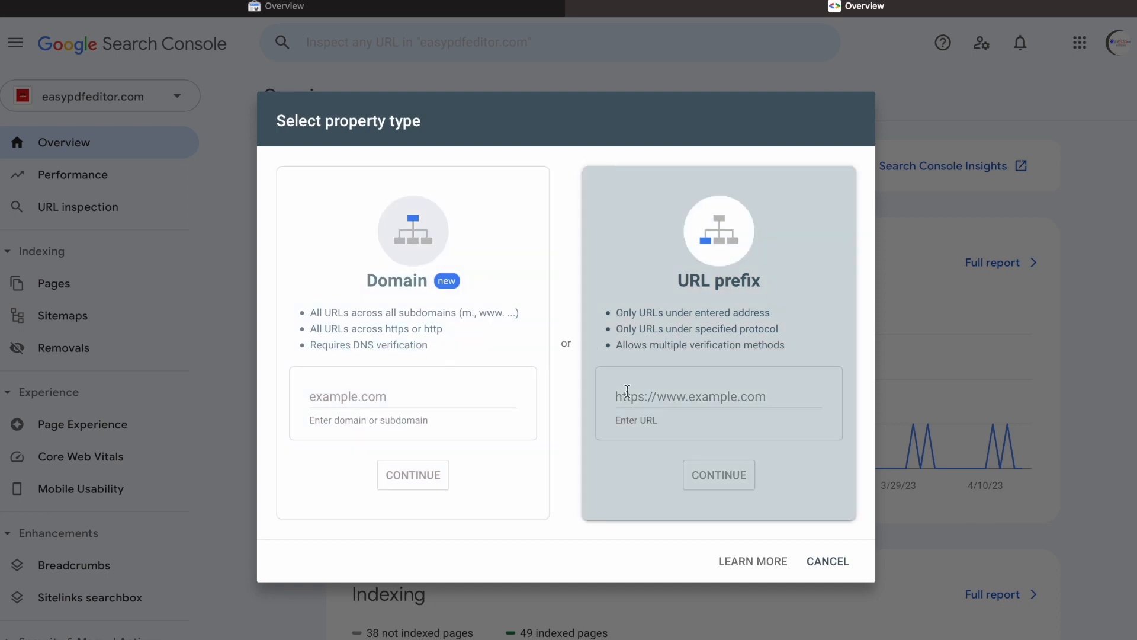
{"action": "left_click", "coordinate": [718, 396]}
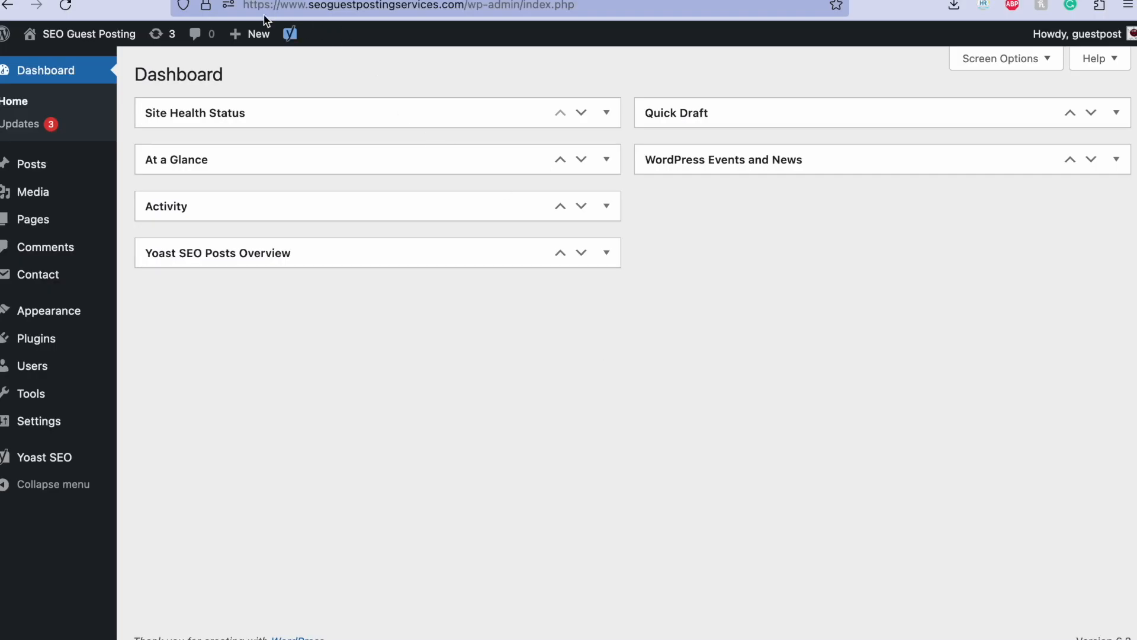
{"action": "left_click", "coordinate": [409, 6]}
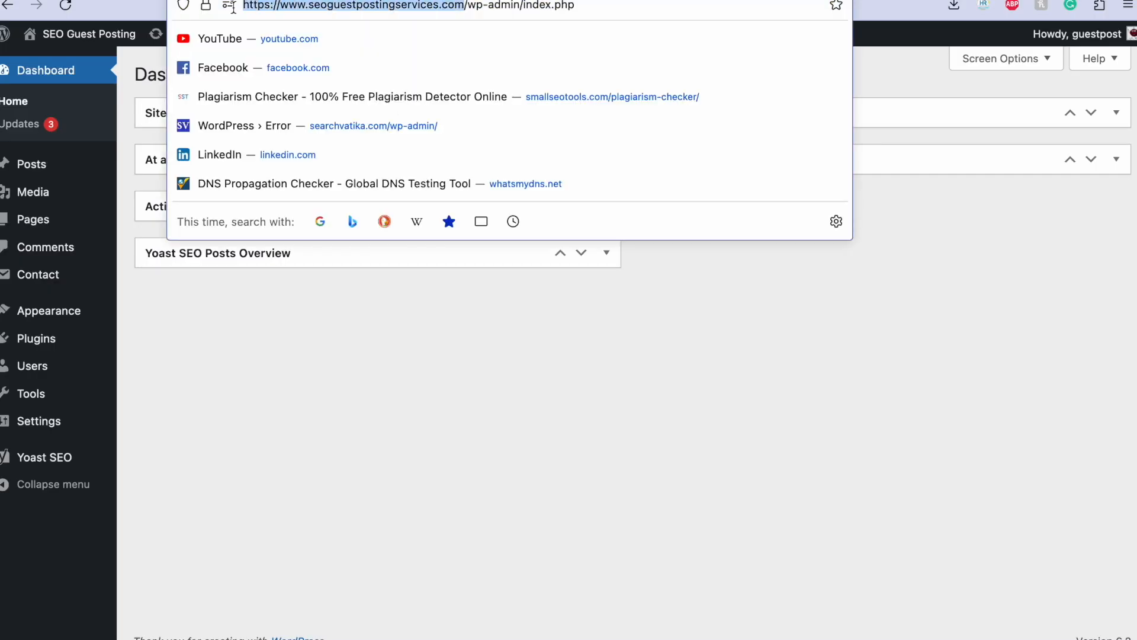
{"action": "mouse_move", "coordinate": [419, 398]}
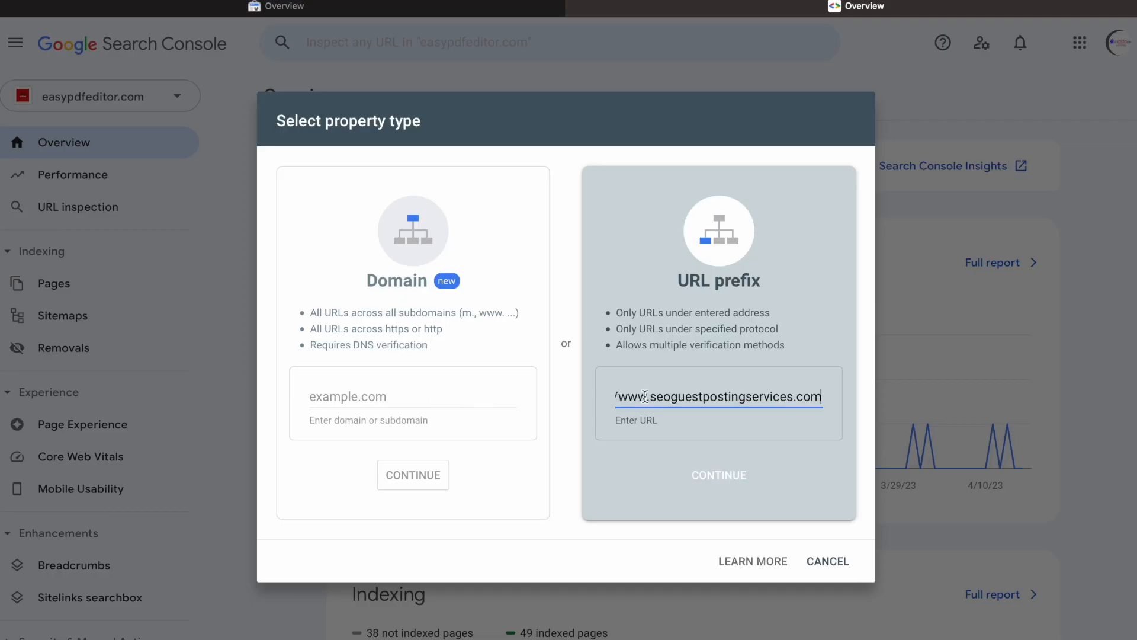
{"action": "left_click", "coordinate": [718, 474]}
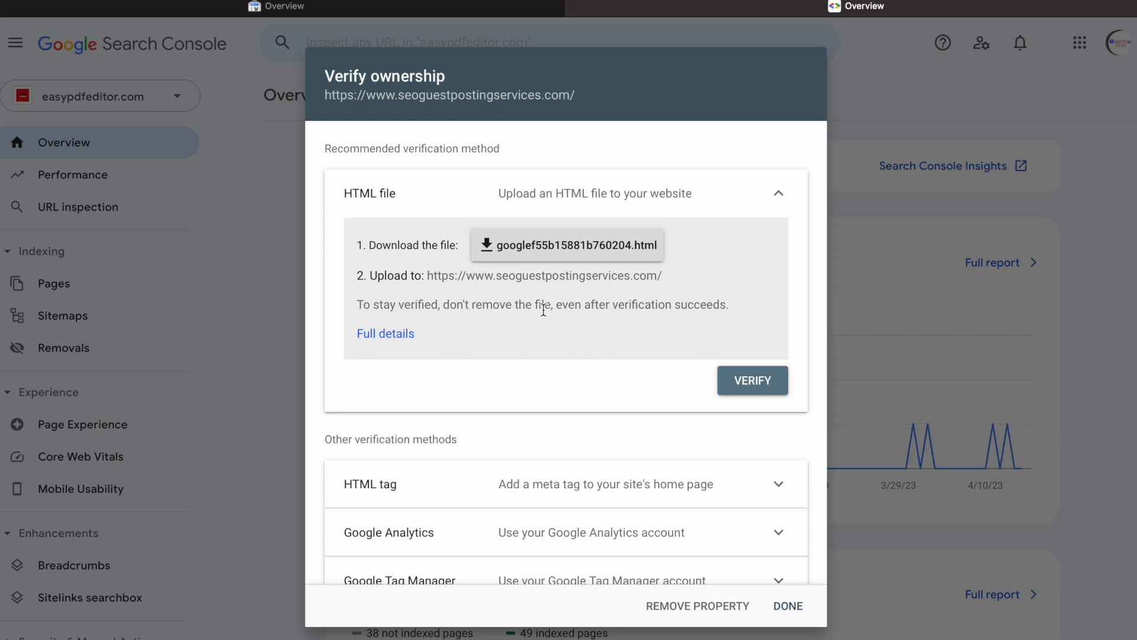
Copy the HTML tag verification meta tag from the ownership verification options
{"action": "scroll", "scroll_direction": "down", "scroll_amount": 3}
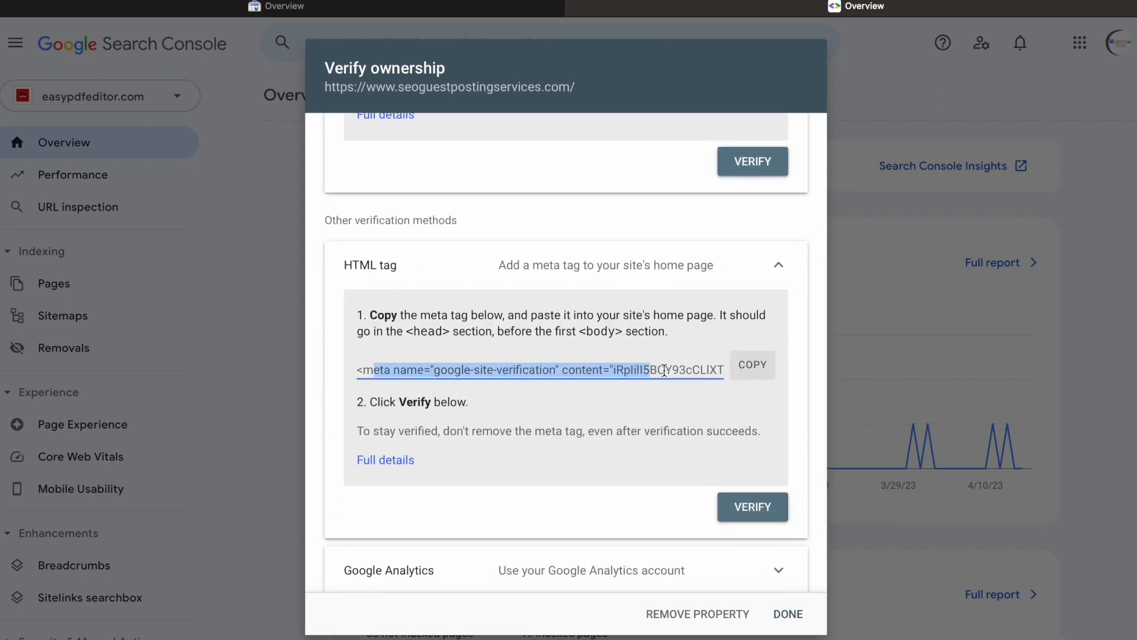
{"action": "left_click", "coordinate": [751, 363]}
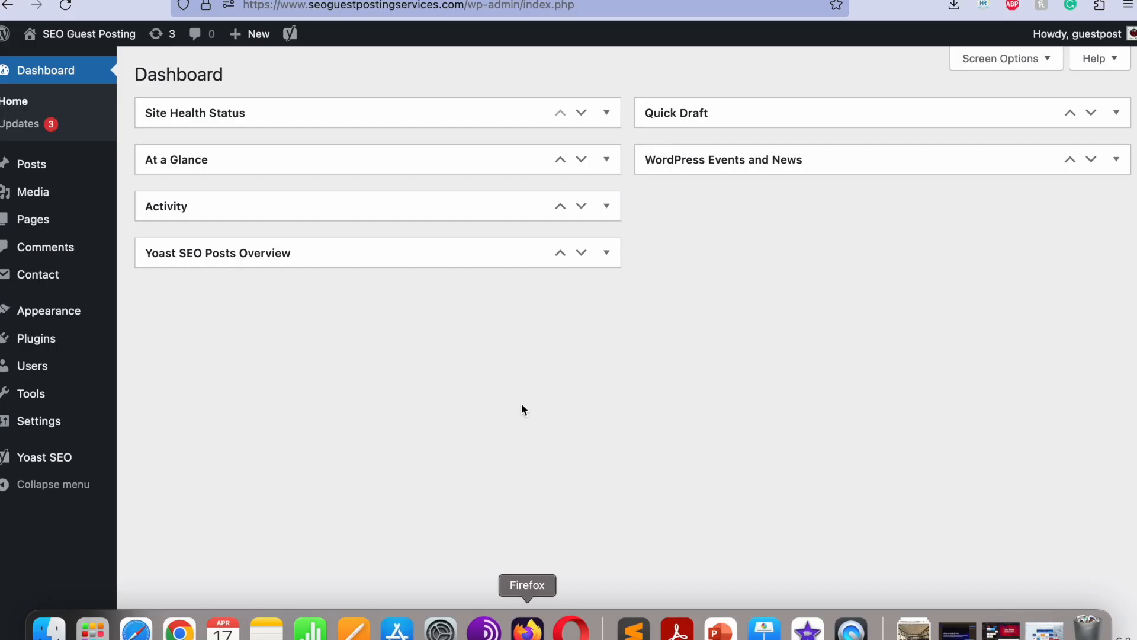
{"action": "mouse_move", "coordinate": [49, 310]}
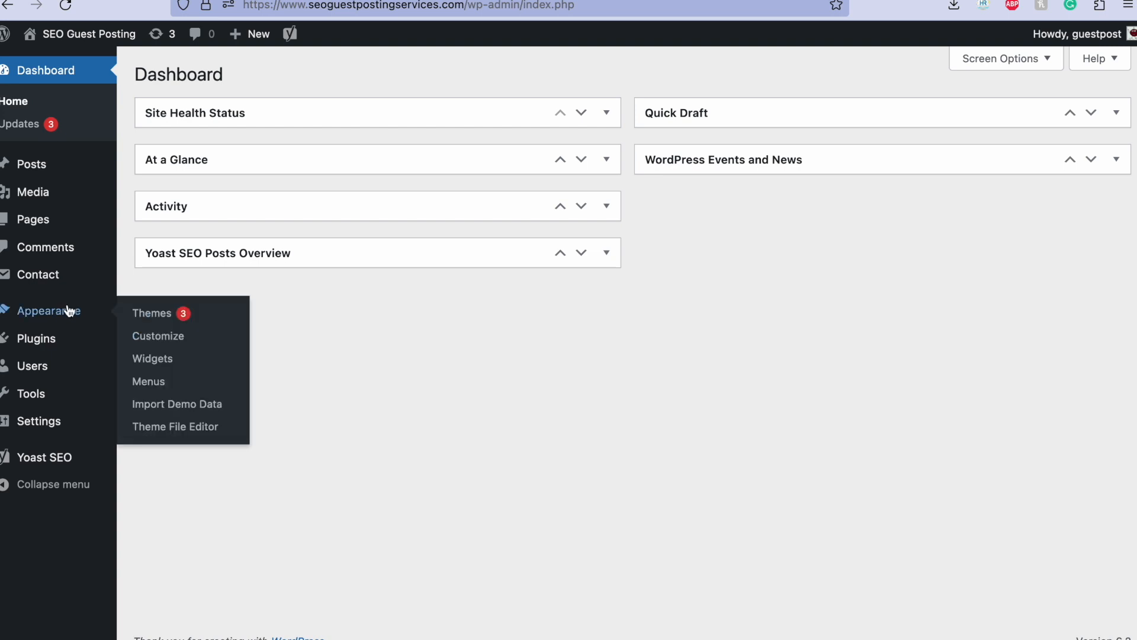
{"action": "mouse_move", "coordinate": [44, 457]}
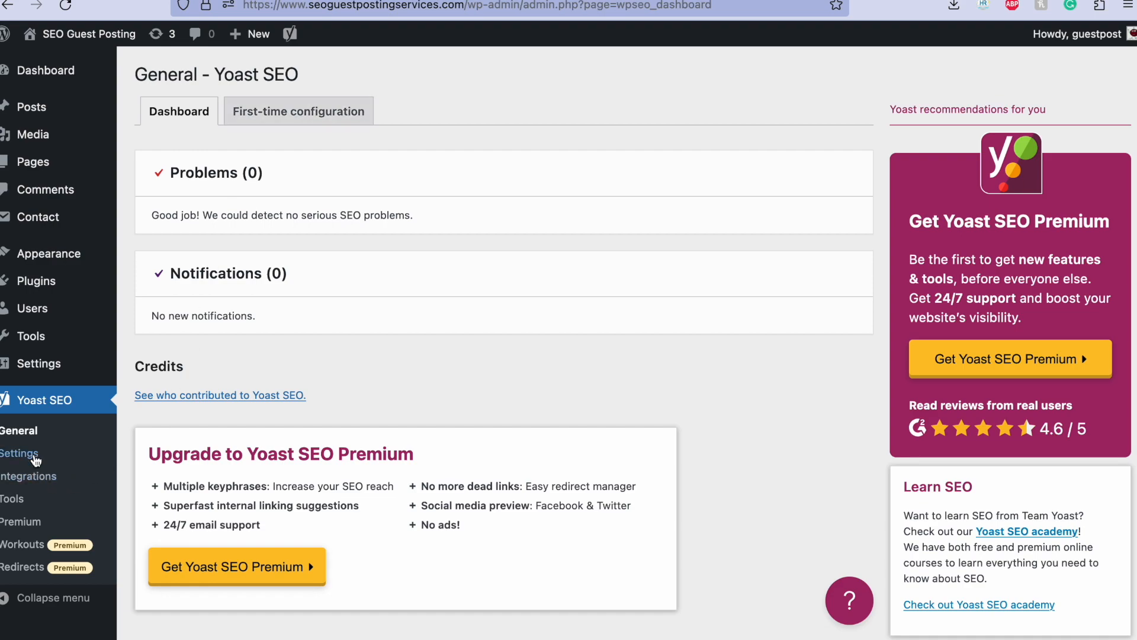
Save the Google verification code in Yoast SEO's Site connections settings
{"action": "left_click", "coordinate": [20, 452]}
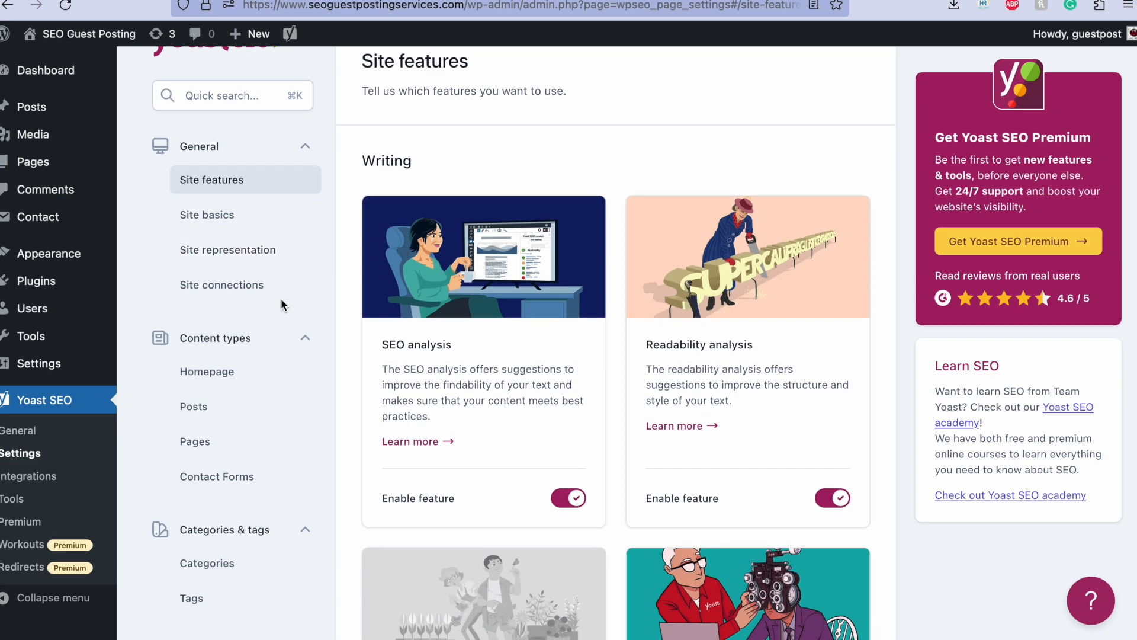
{"action": "mouse_move", "coordinate": [238, 284]}
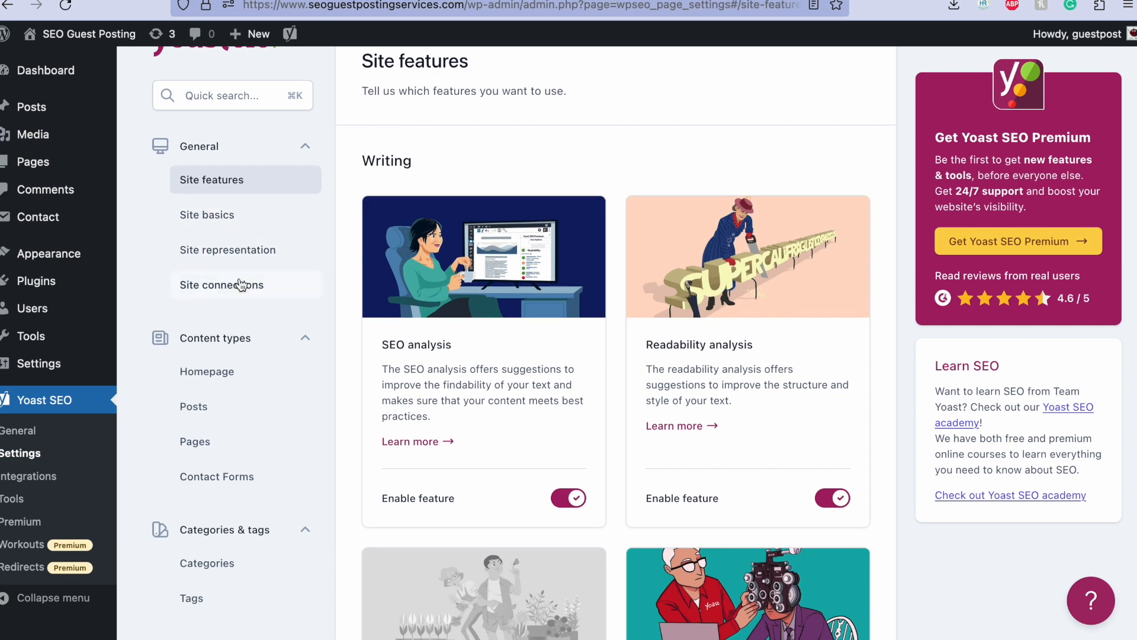
{"action": "left_click", "coordinate": [221, 284]}
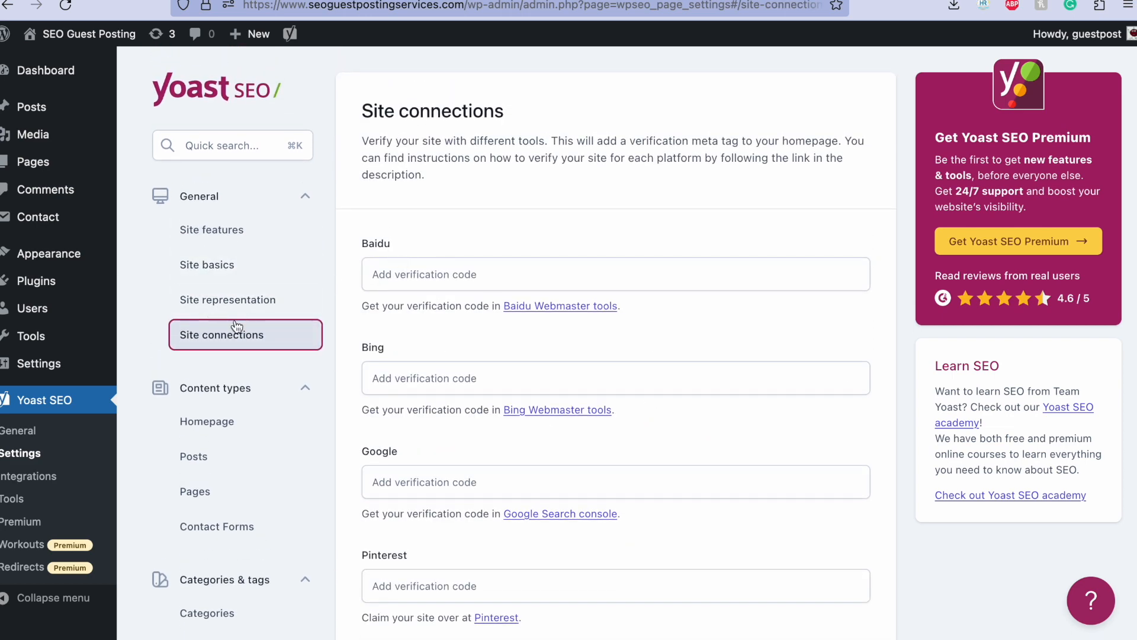
{"action": "scroll", "scroll_direction": "down", "scroll_amount": 3}
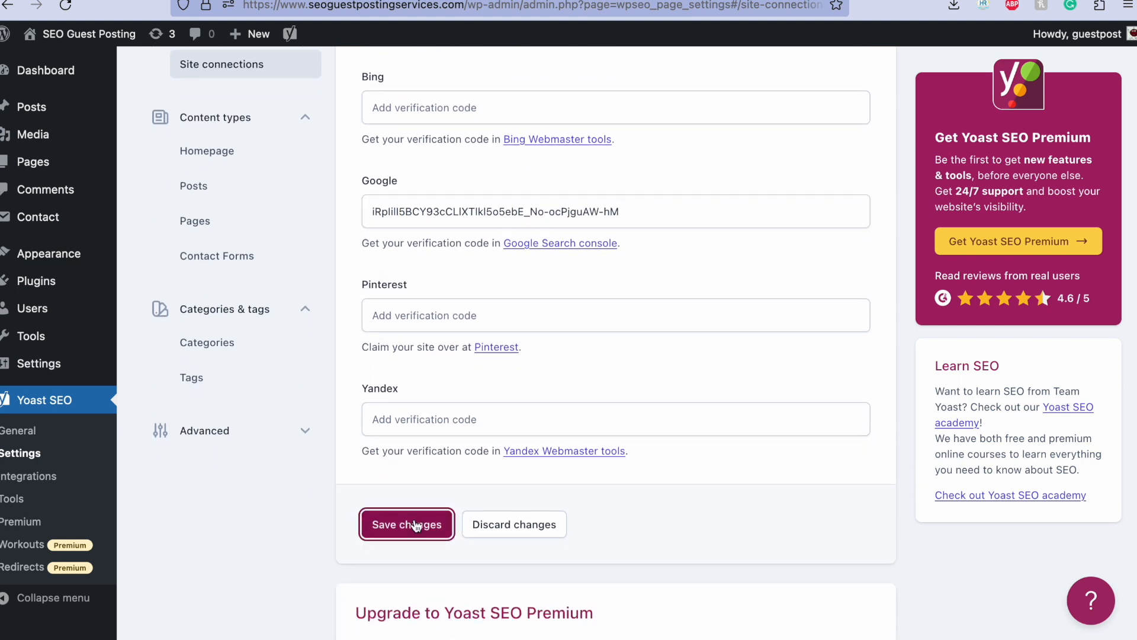
{"action": "left_click", "coordinate": [406, 523]}
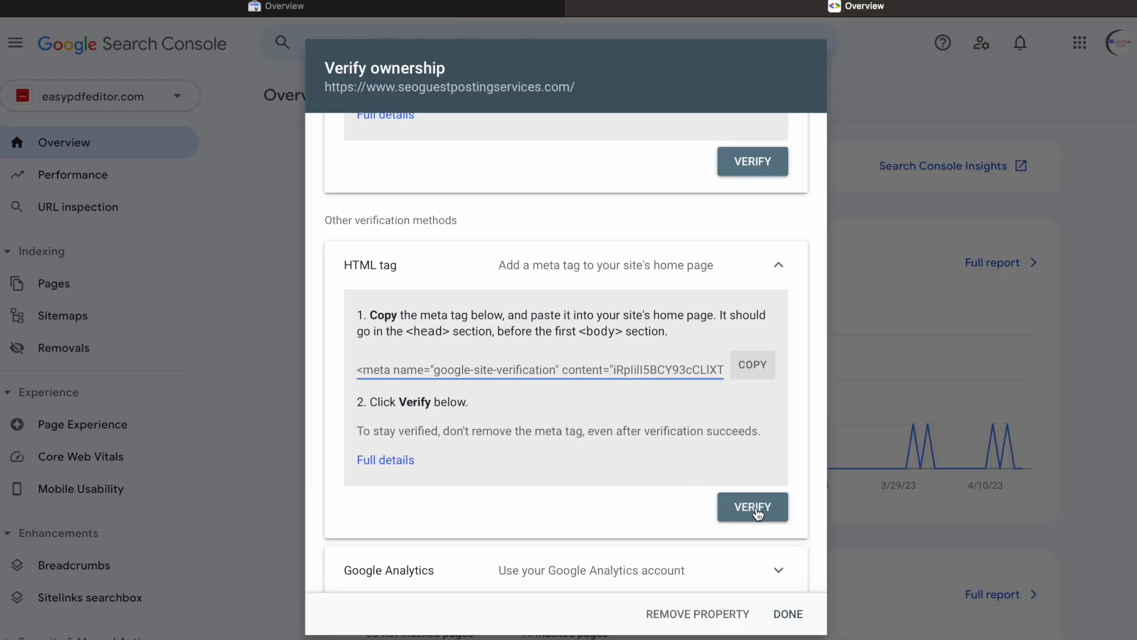
Verify ownership with the HTML tag and go to the new property's overview
{"action": "left_click", "coordinate": [753, 506]}
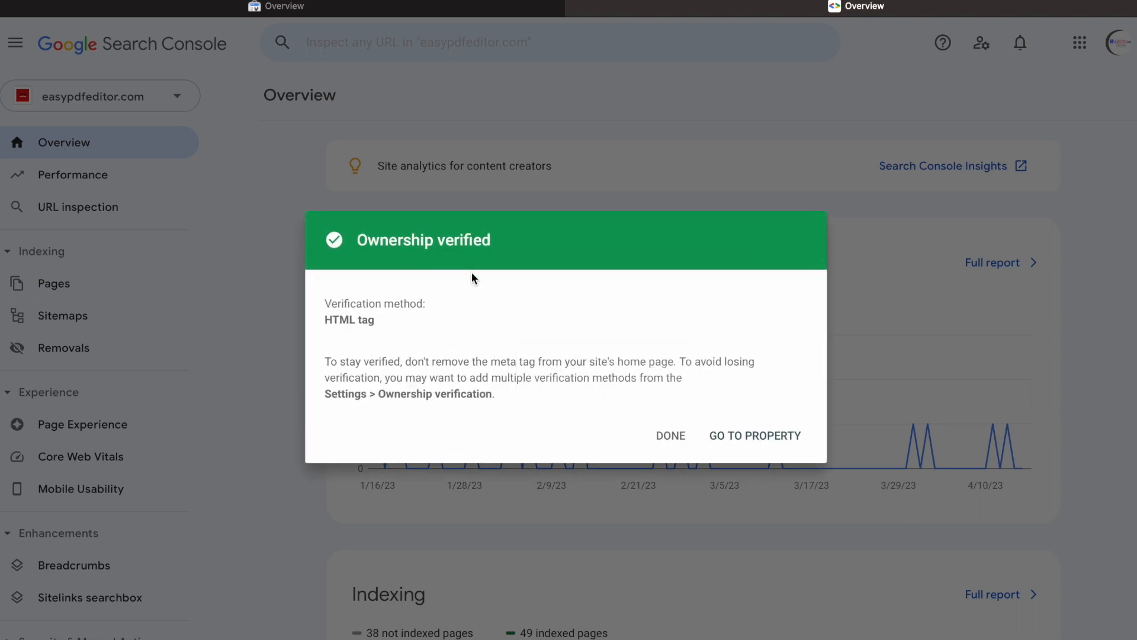
{"action": "left_click", "coordinate": [669, 435]}
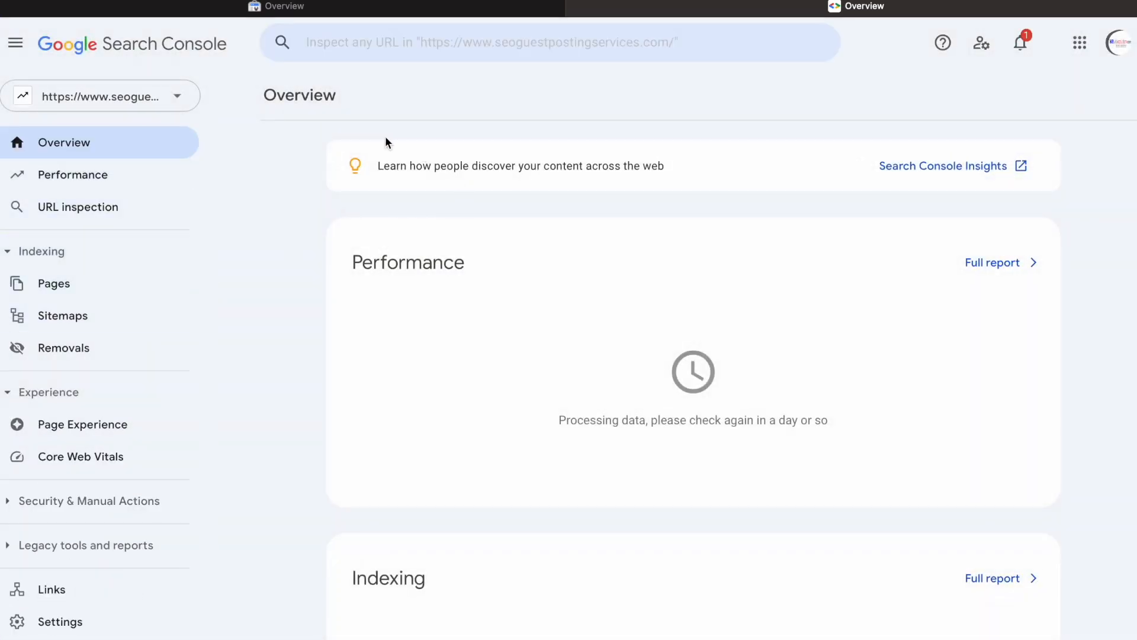
{"action": "mouse_move", "coordinate": [558, 426]}
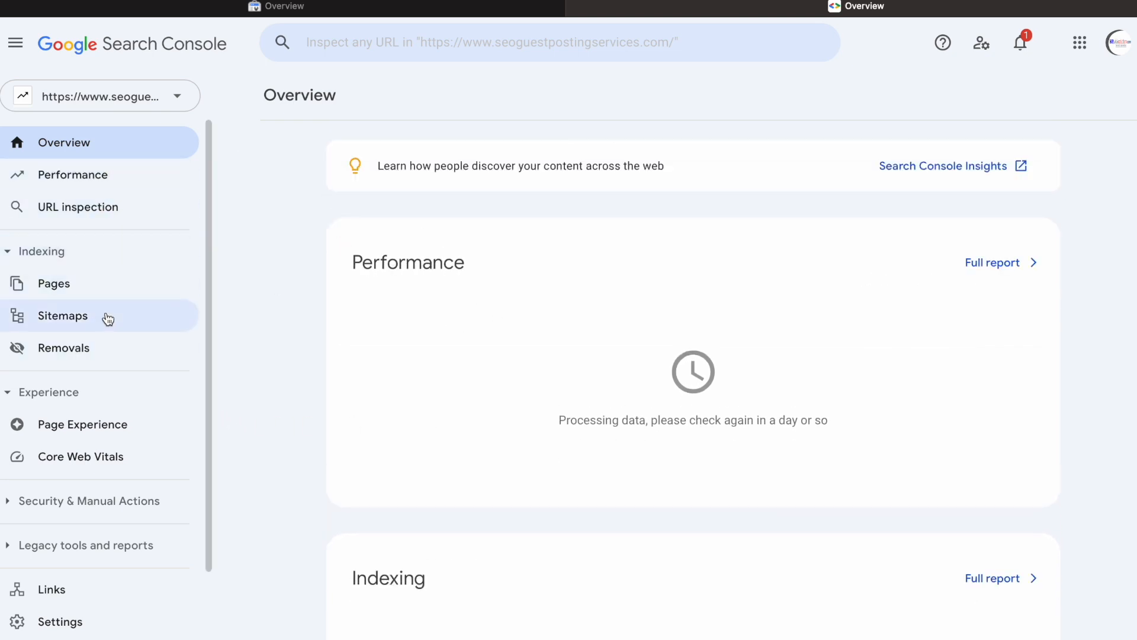
Check the site's generated XML sitemap before submitting it on the Sitemaps page
{"action": "left_click", "coordinate": [63, 315]}
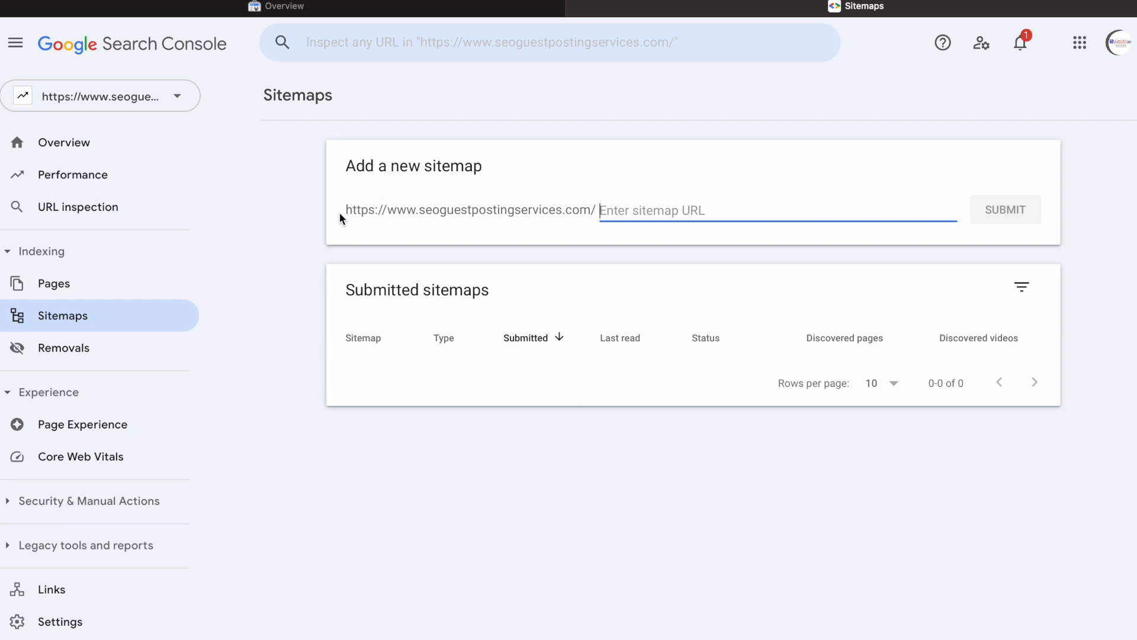
{"action": "mouse_move", "coordinate": [572, 622]}
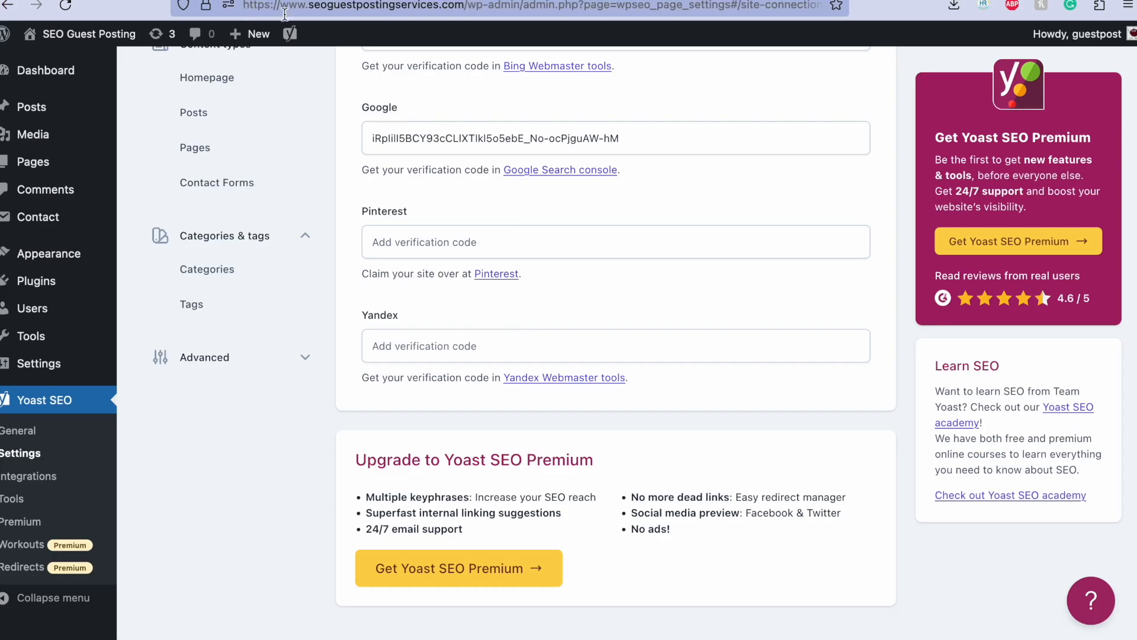
{"action": "left_click", "coordinate": [508, 6]}
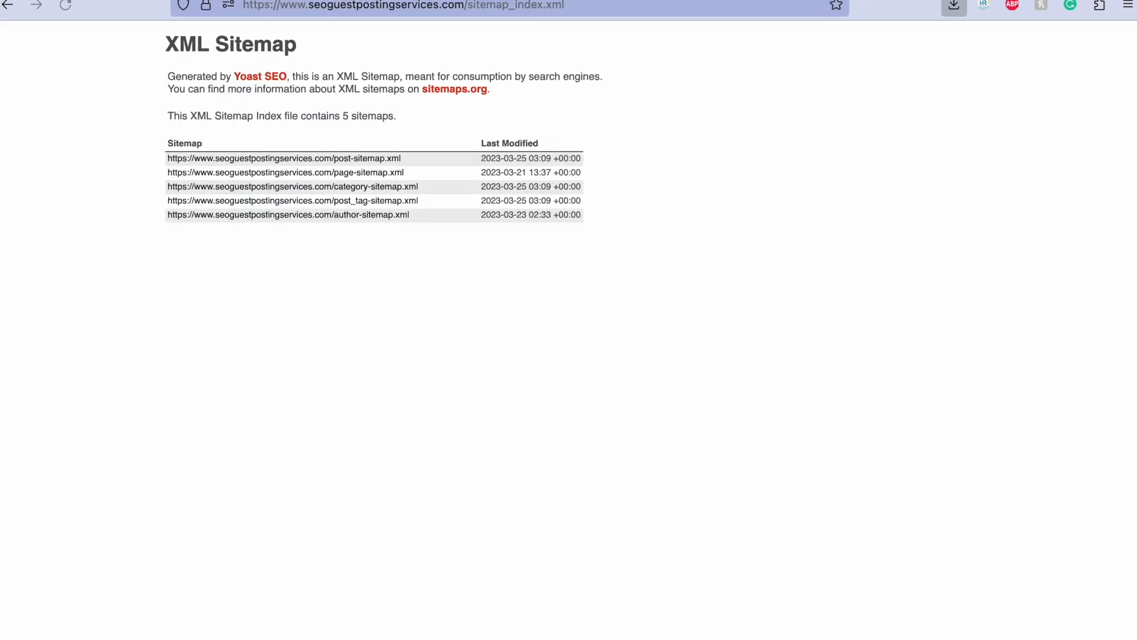
{"action": "mouse_move", "coordinate": [525, 48]}
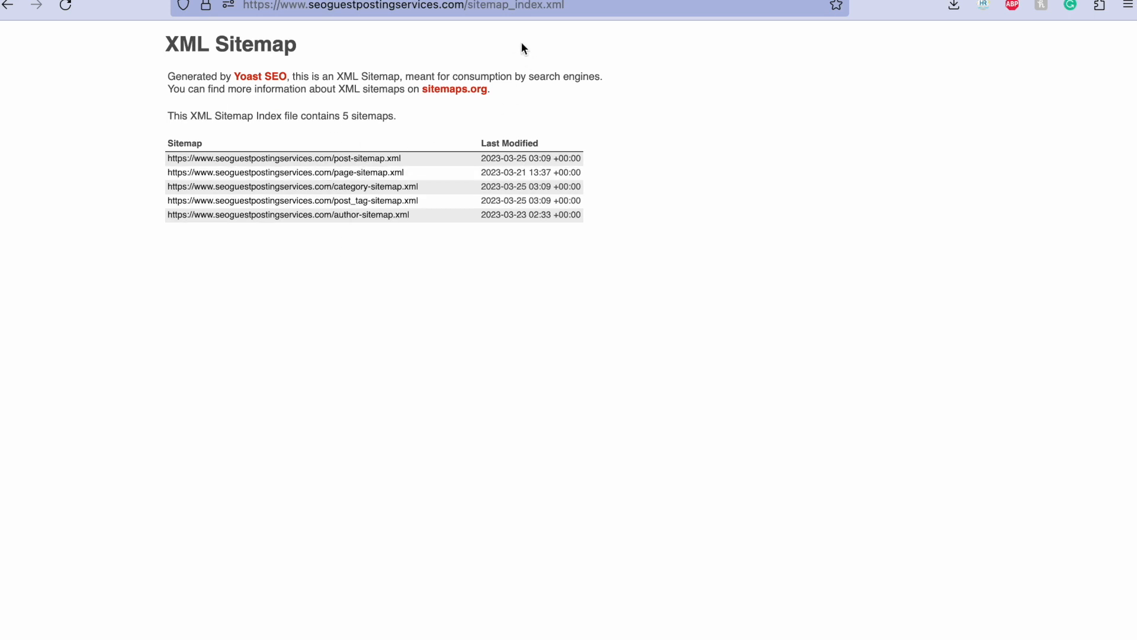
{"action": "left_click", "coordinate": [403, 6]}
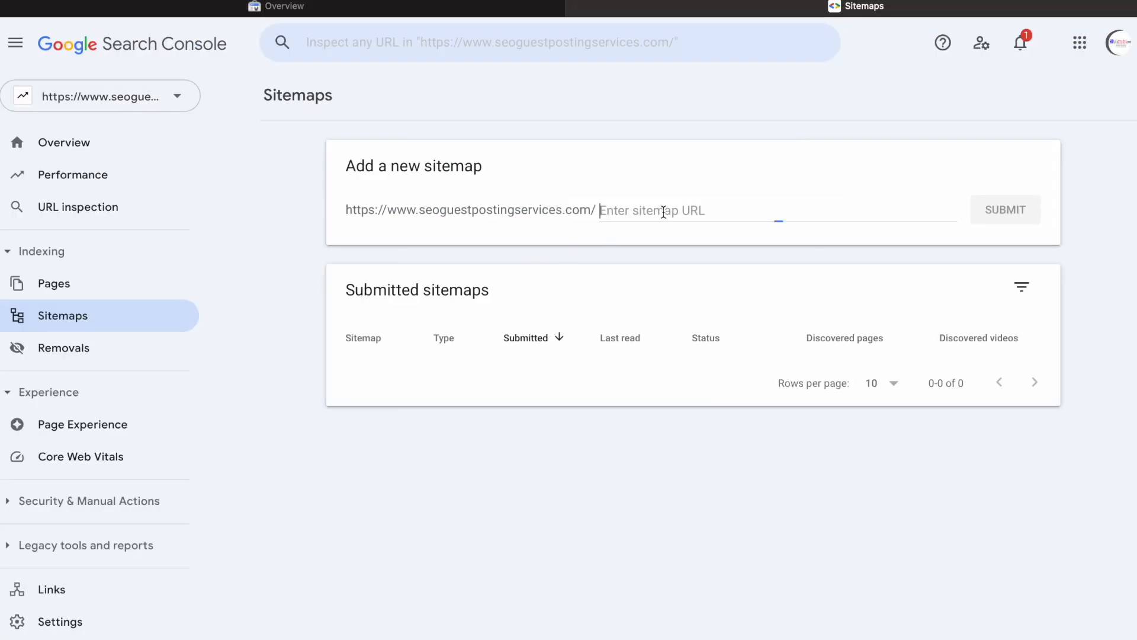
Submit sitemap_index.xml as a new sitemap and dismiss the success message
{"action": "type", "text": "sitemap_index.xml"}
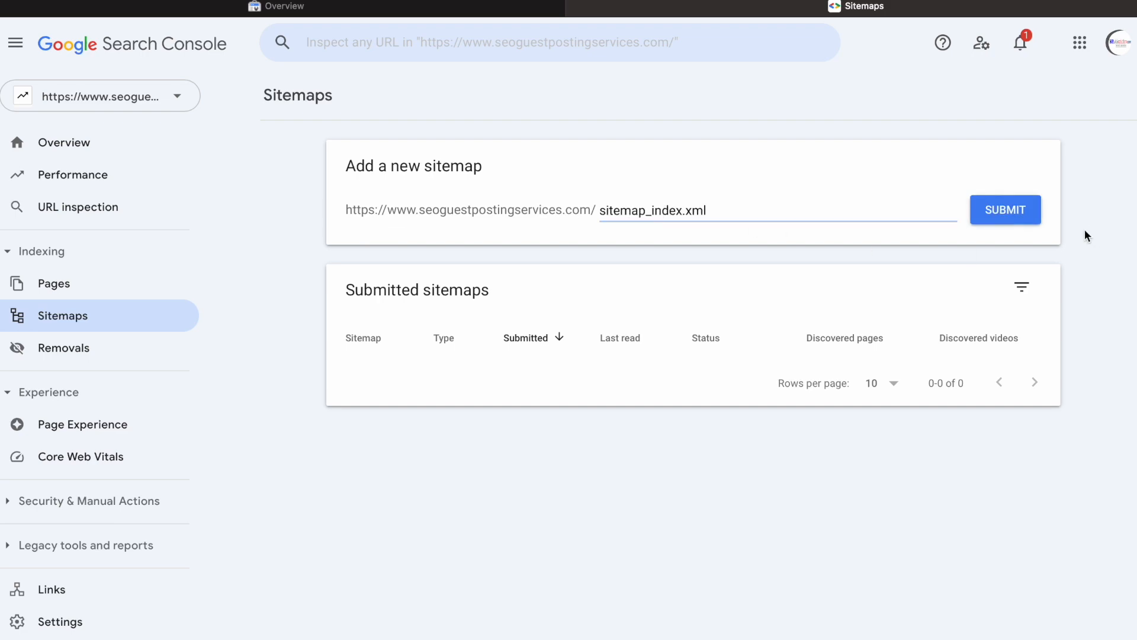
{"action": "left_click", "coordinate": [1006, 210]}
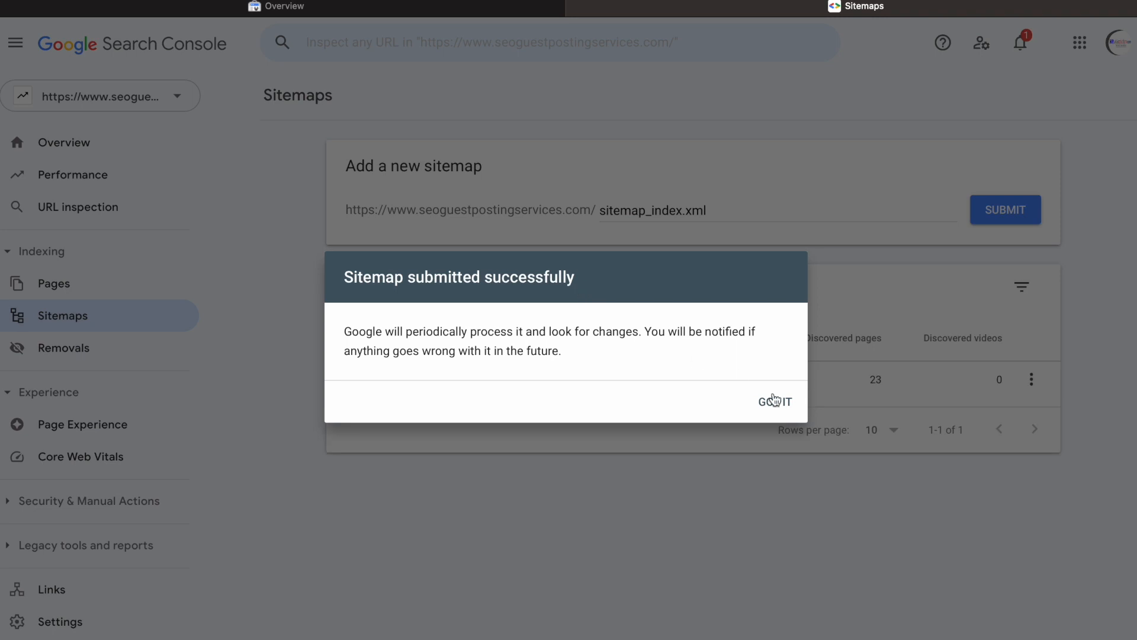
{"action": "left_click", "coordinate": [774, 402]}
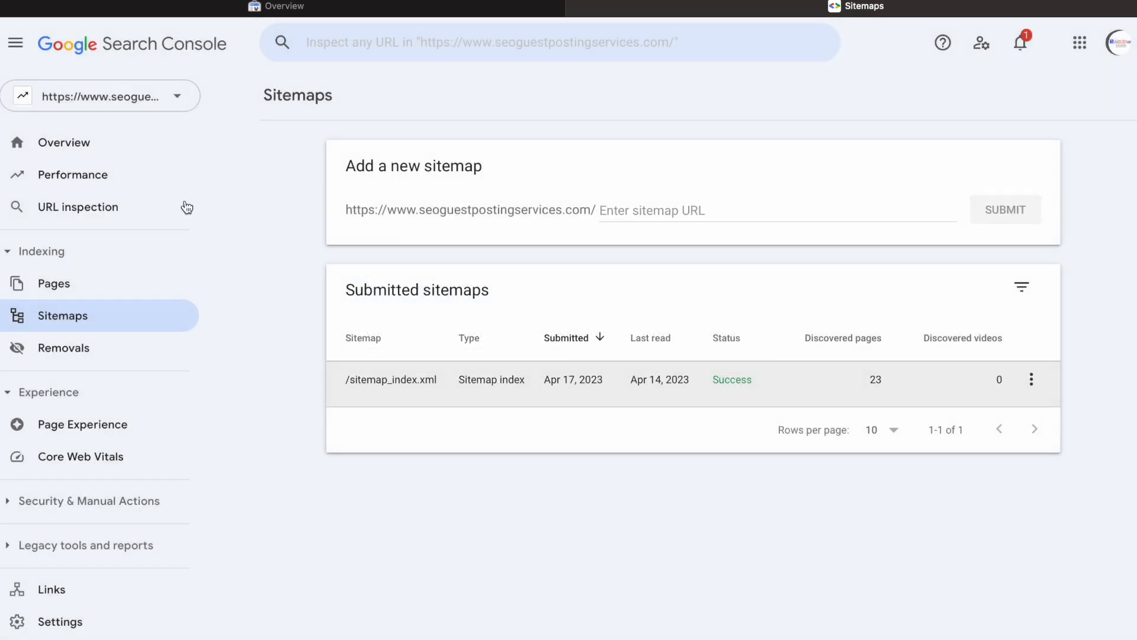
View the site's Performance report, still processing data
{"action": "left_click", "coordinate": [73, 174]}
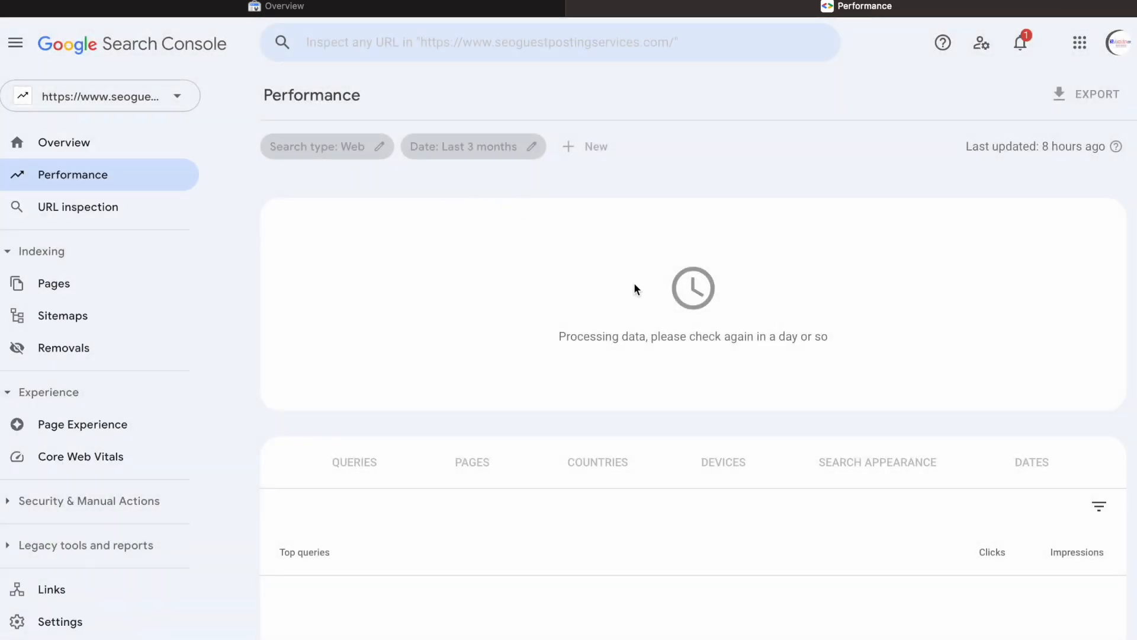
{"action": "mouse_move", "coordinate": [795, 339]}
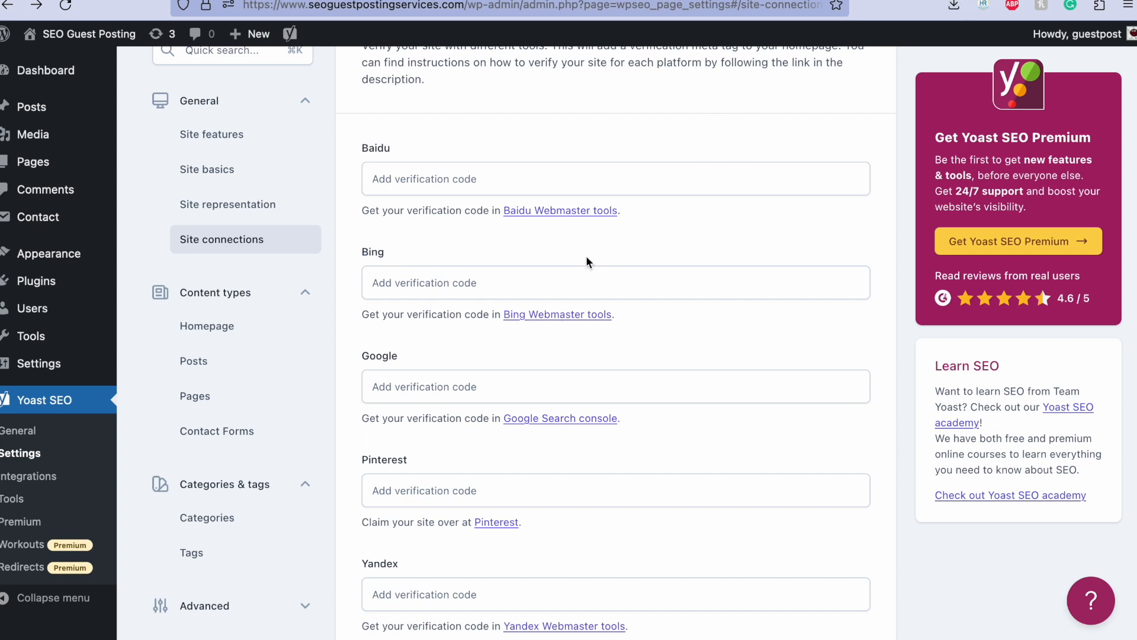
{"action": "mouse_move", "coordinate": [555, 321]}
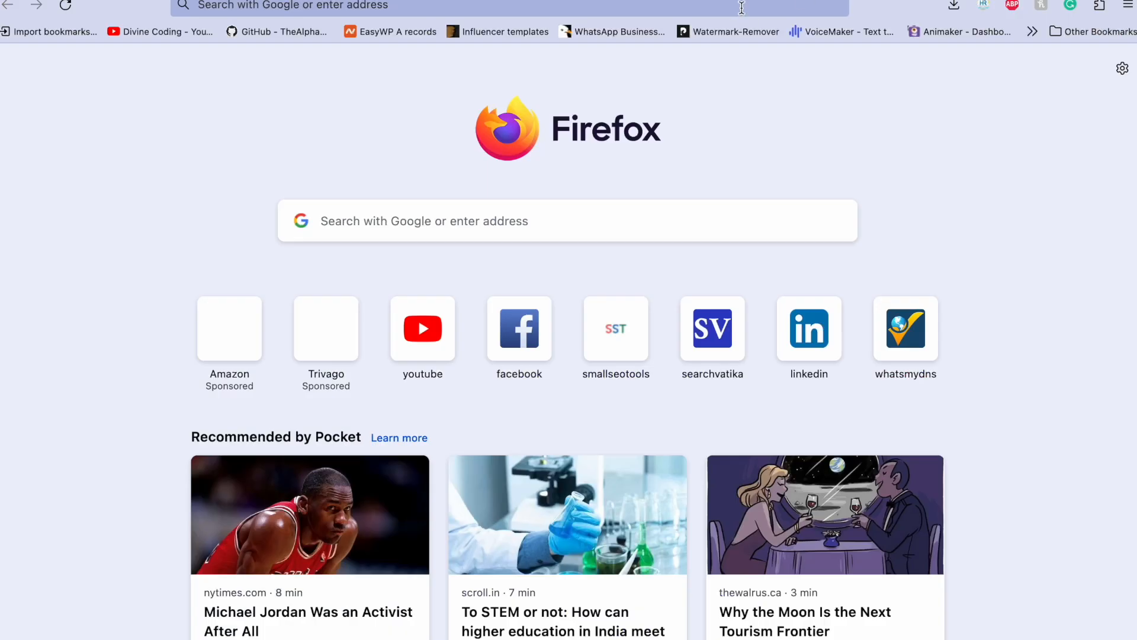
Go to bing.com/webmasters and sign in to the Bing Webmaster Tools dashboard
{"action": "type", "text": "bing.com/webmasters/about"}
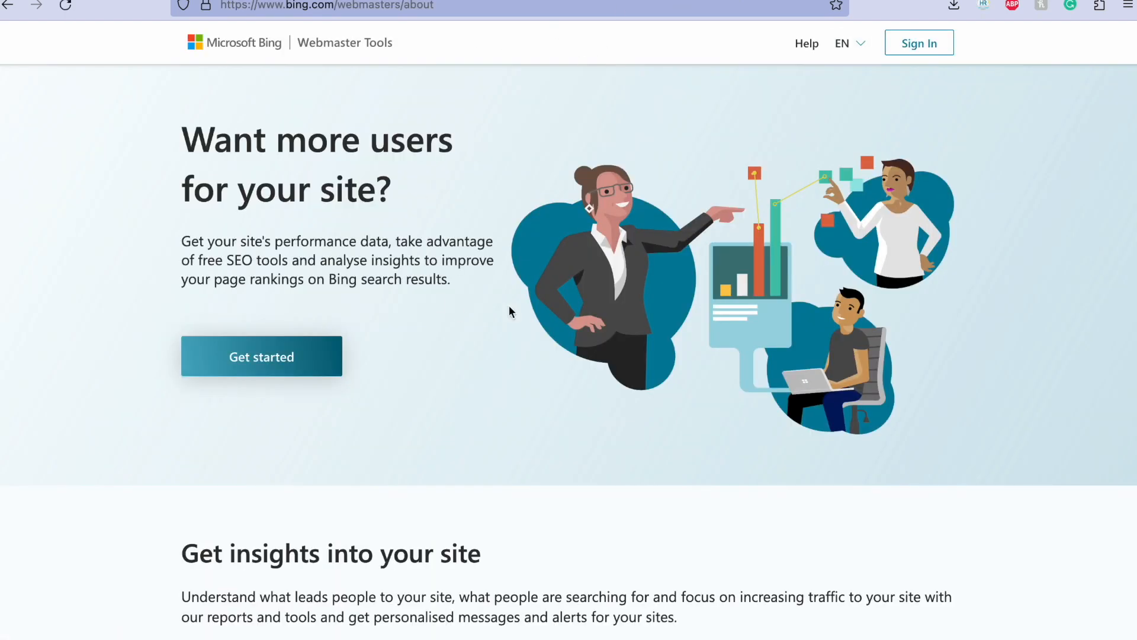
{"action": "left_click", "coordinate": [918, 42]}
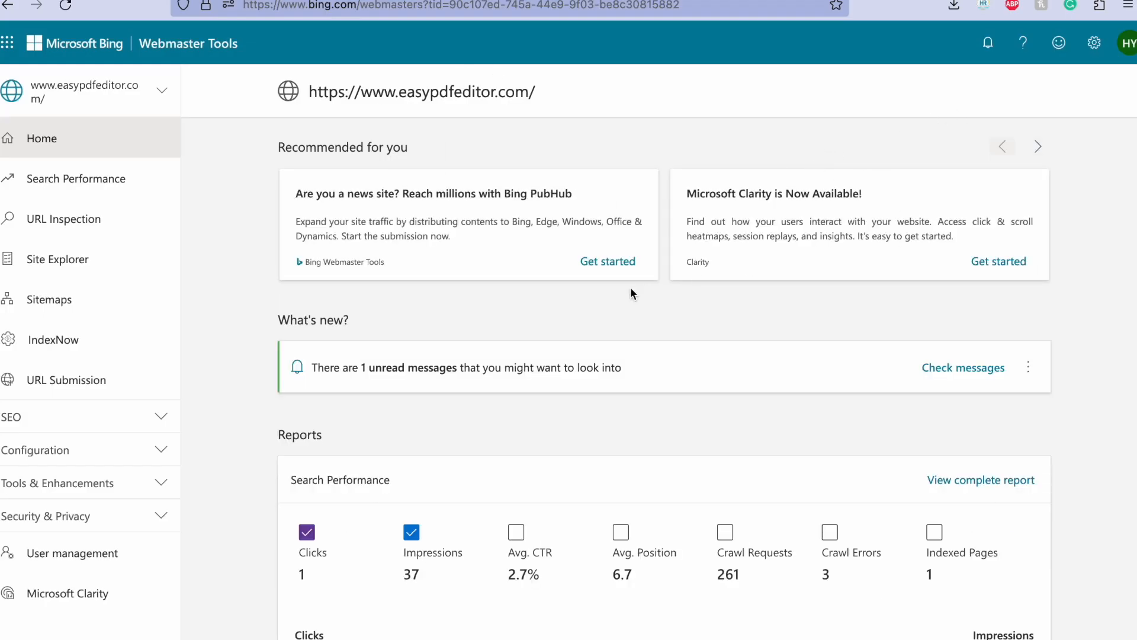
{"action": "scroll", "scroll_direction": "down", "scroll_amount": 3}
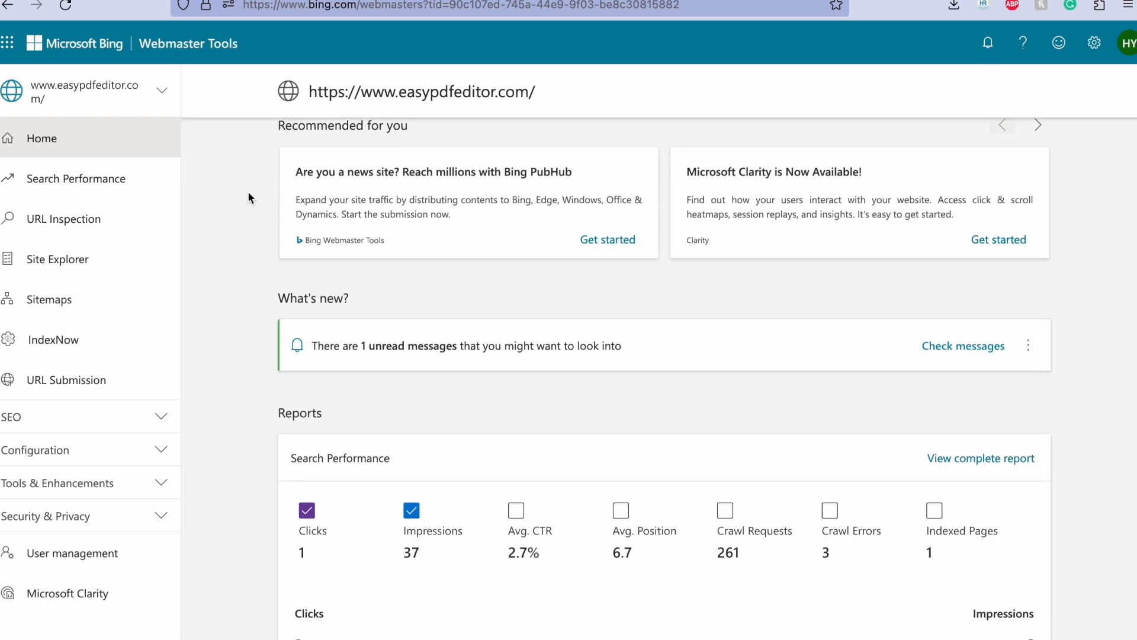
{"action": "scroll", "scroll_direction": "down", "scroll_amount": 3}
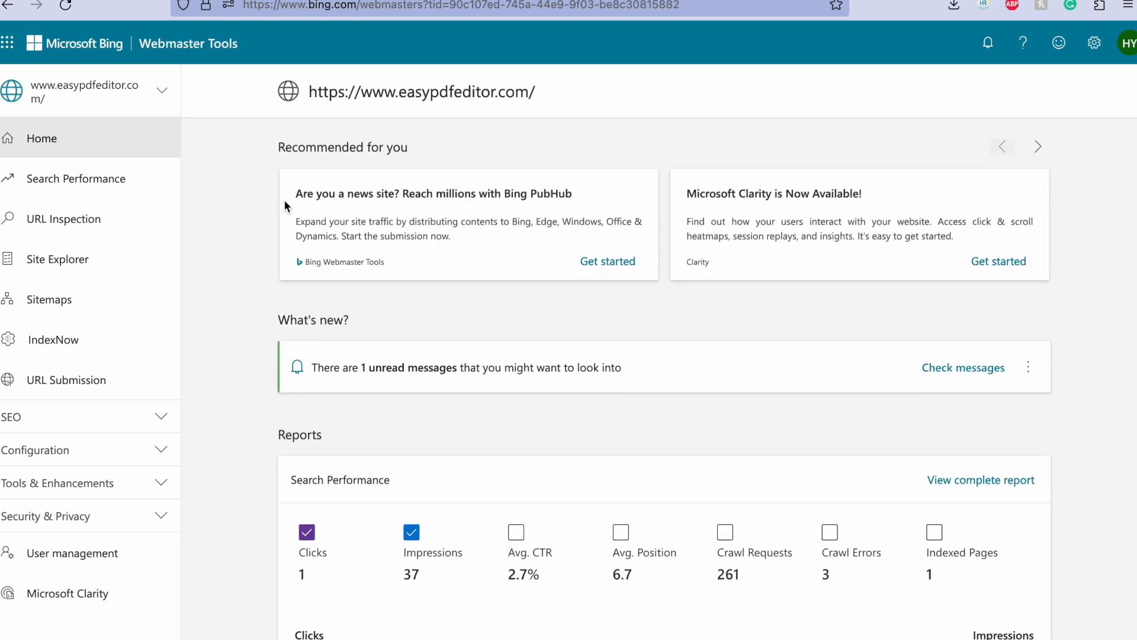
{"action": "mouse_move", "coordinate": [245, 160]}
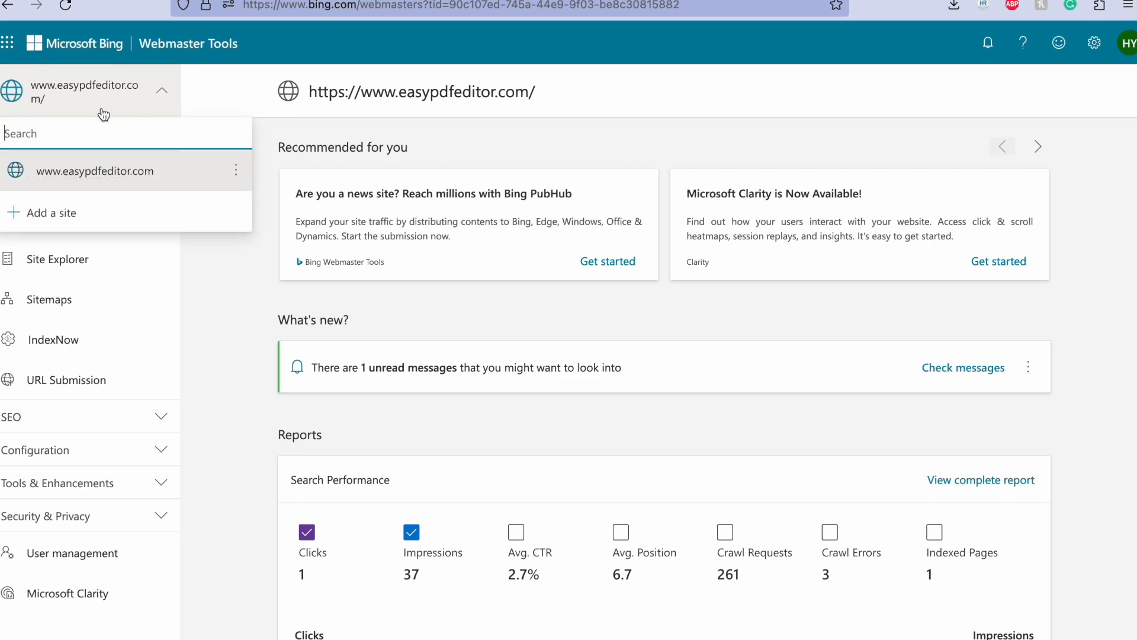
{"action": "left_click", "coordinate": [51, 212]}
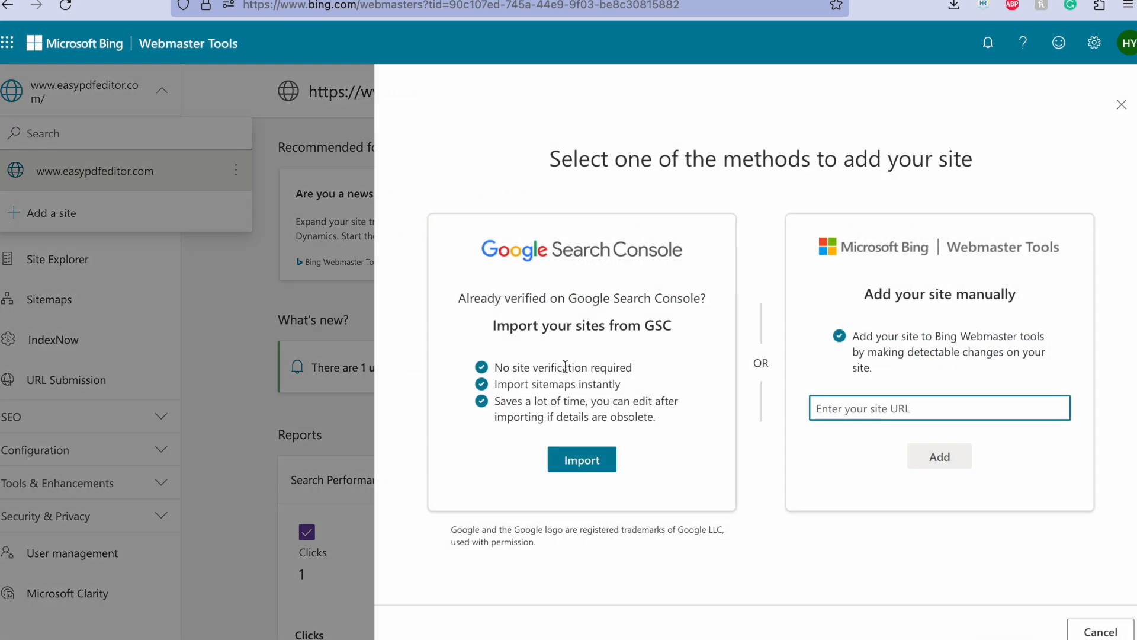
{"action": "mouse_move", "coordinate": [518, 263]}
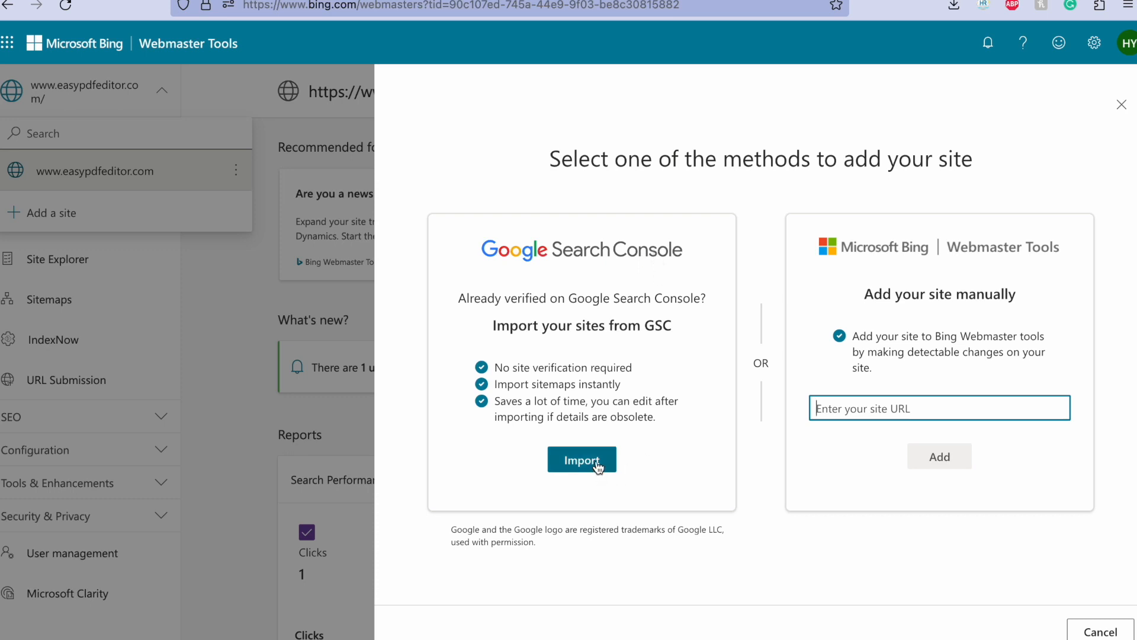
{"action": "mouse_move", "coordinate": [728, 254]}
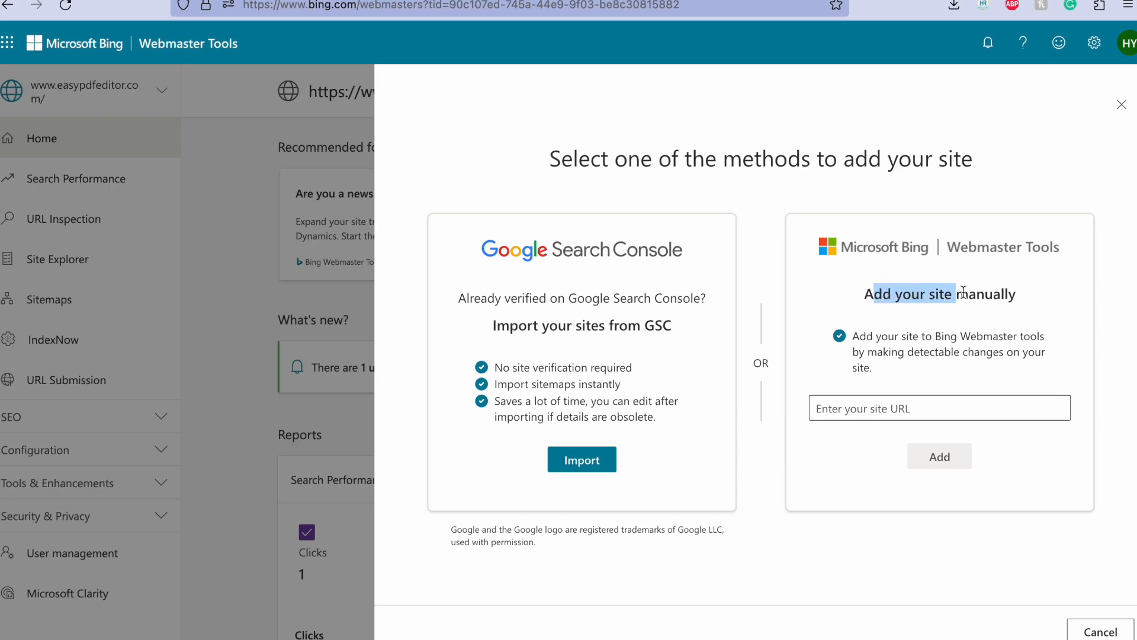
{"action": "left_click", "coordinate": [906, 293]}
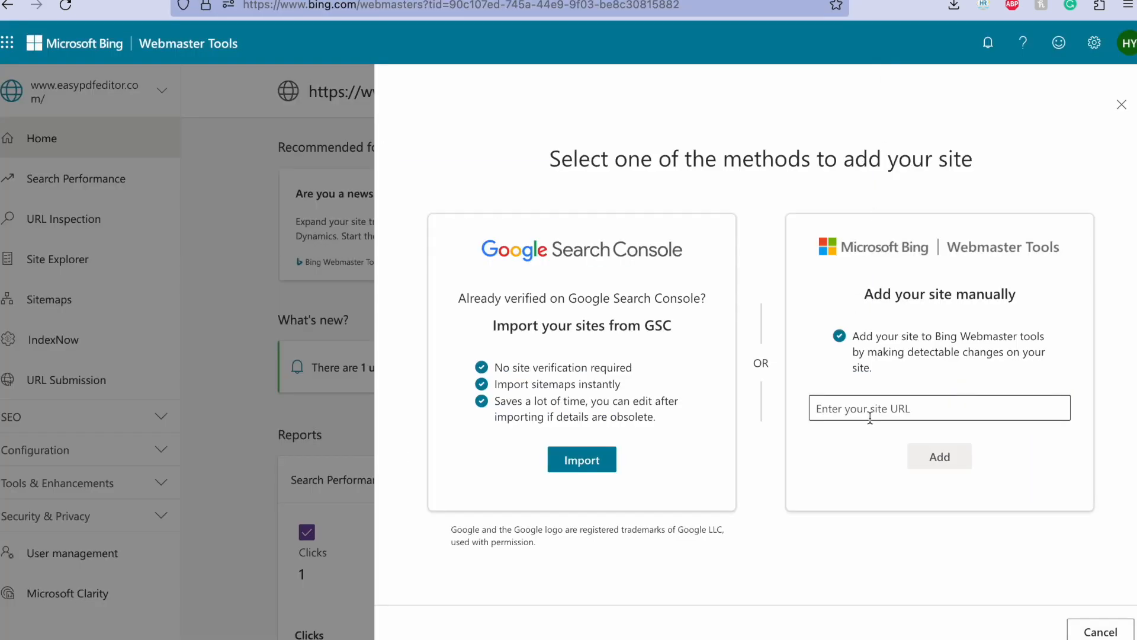
{"action": "left_click", "coordinate": [938, 456]}
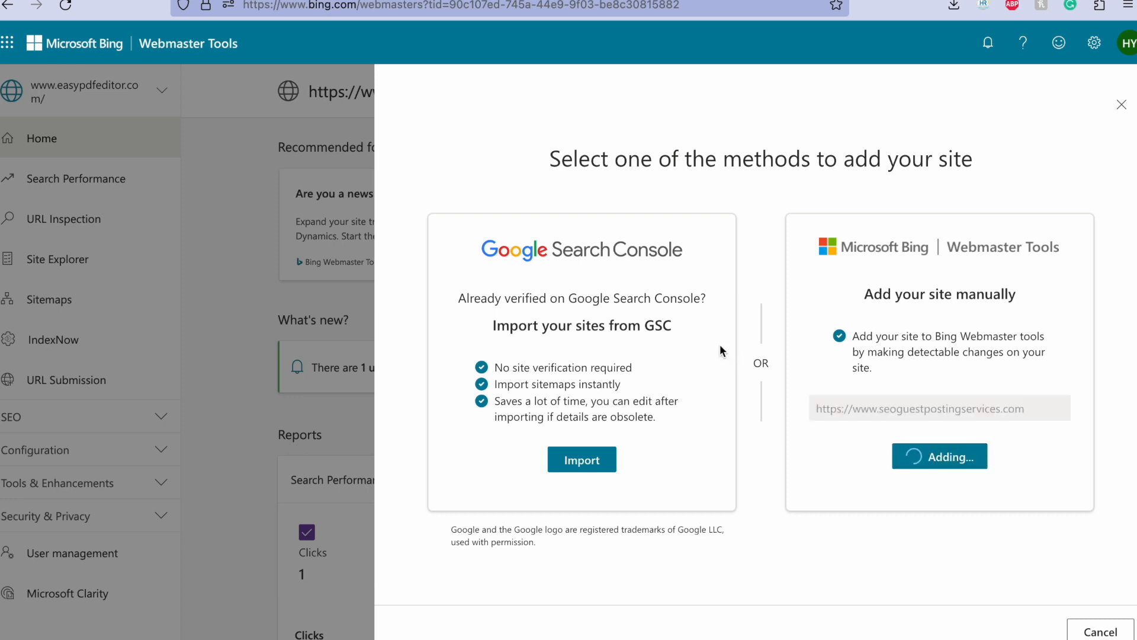
{"action": "mouse_move", "coordinate": [878, 448]}
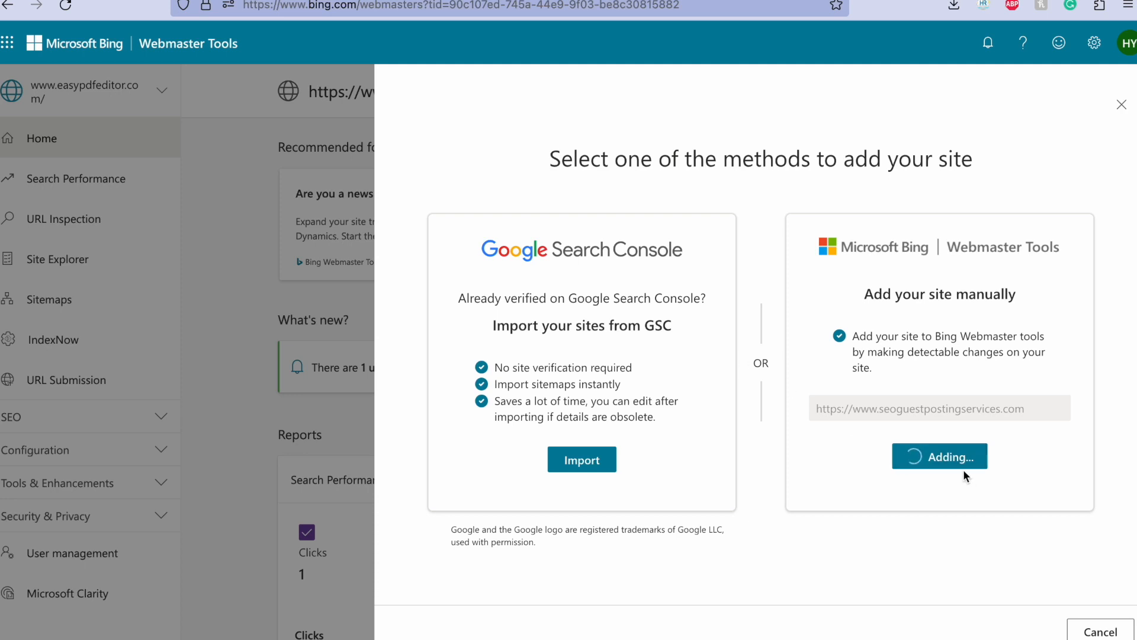
{"action": "left_click", "coordinate": [939, 456]}
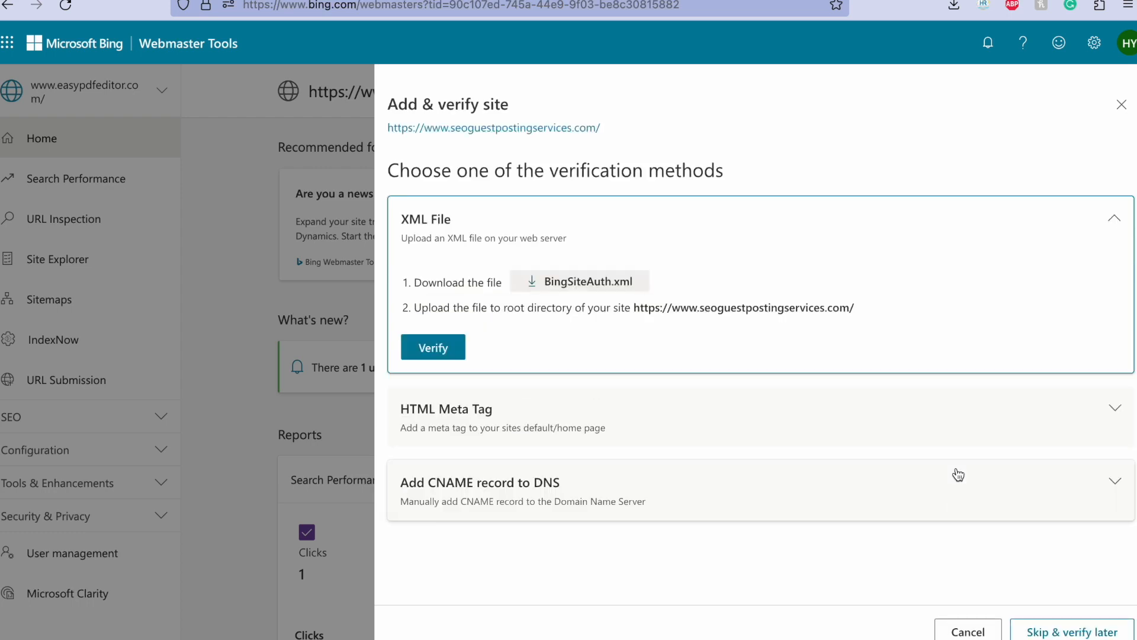
{"action": "mouse_move", "coordinate": [450, 252]}
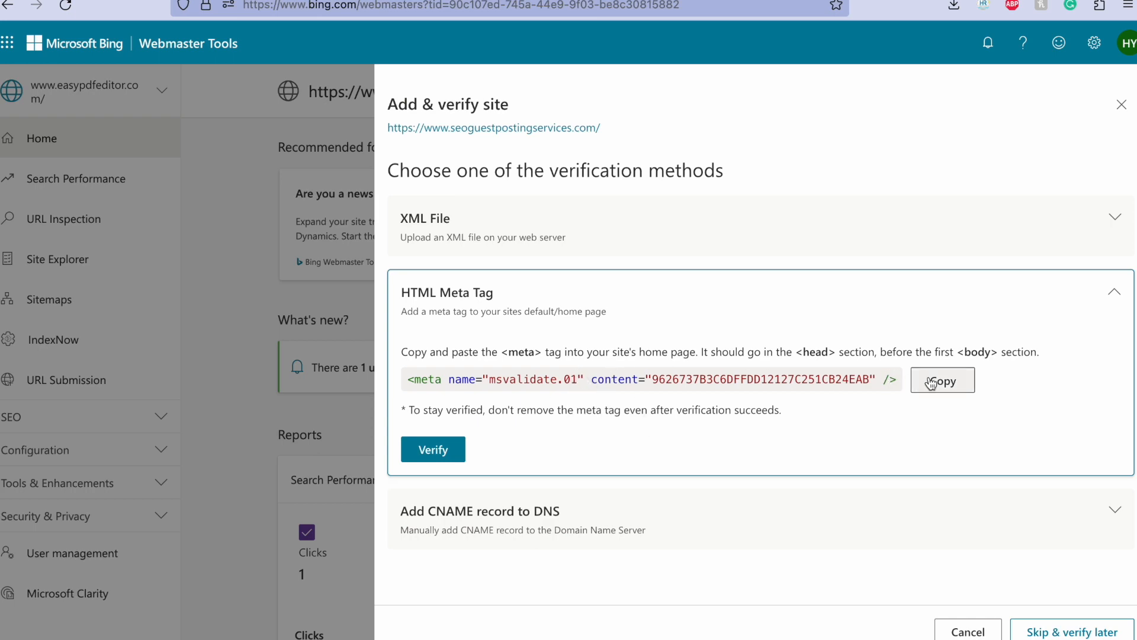
Copy Bing's HTML Meta Tag verification code for the new site
{"action": "left_click", "coordinate": [942, 379]}
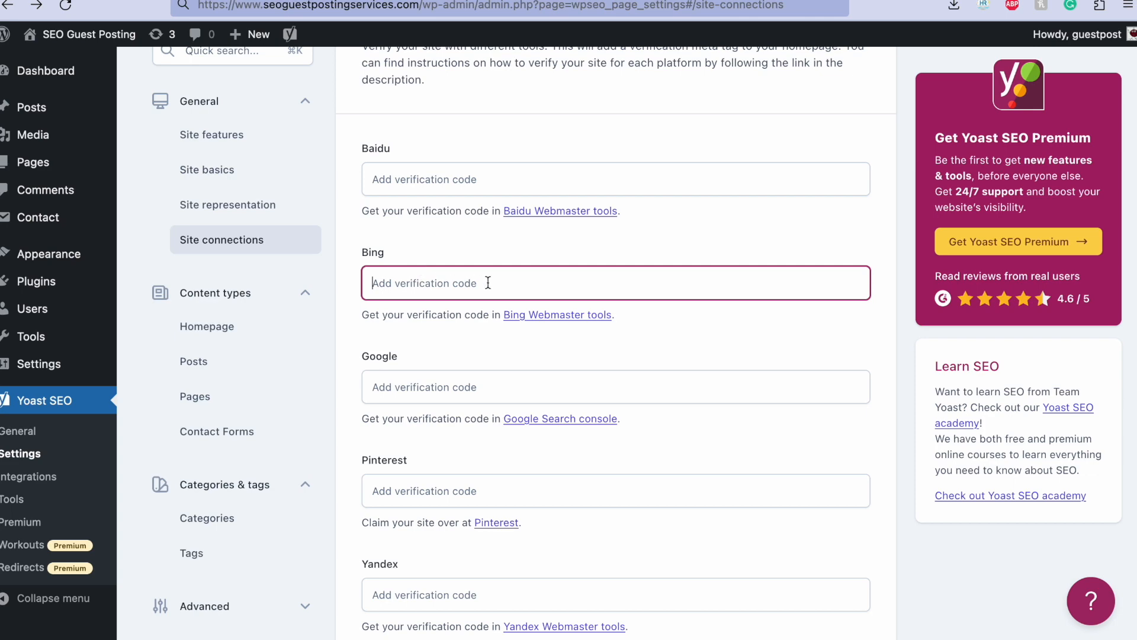
Save Bing verification code 9626737B3C6DFFDD12127C251CB24EAB in Yoast SEO's site connections
{"action": "type", "text": "9626737B3C6DFFDD12127C251CB24EAB"}
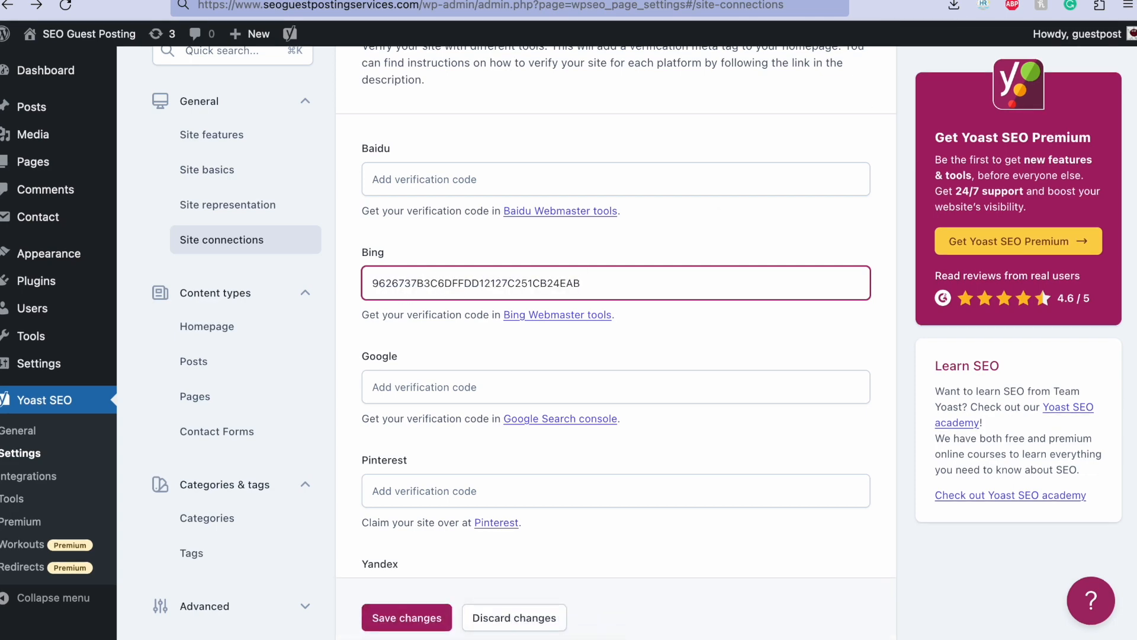
{"action": "left_click", "coordinate": [556, 315]}
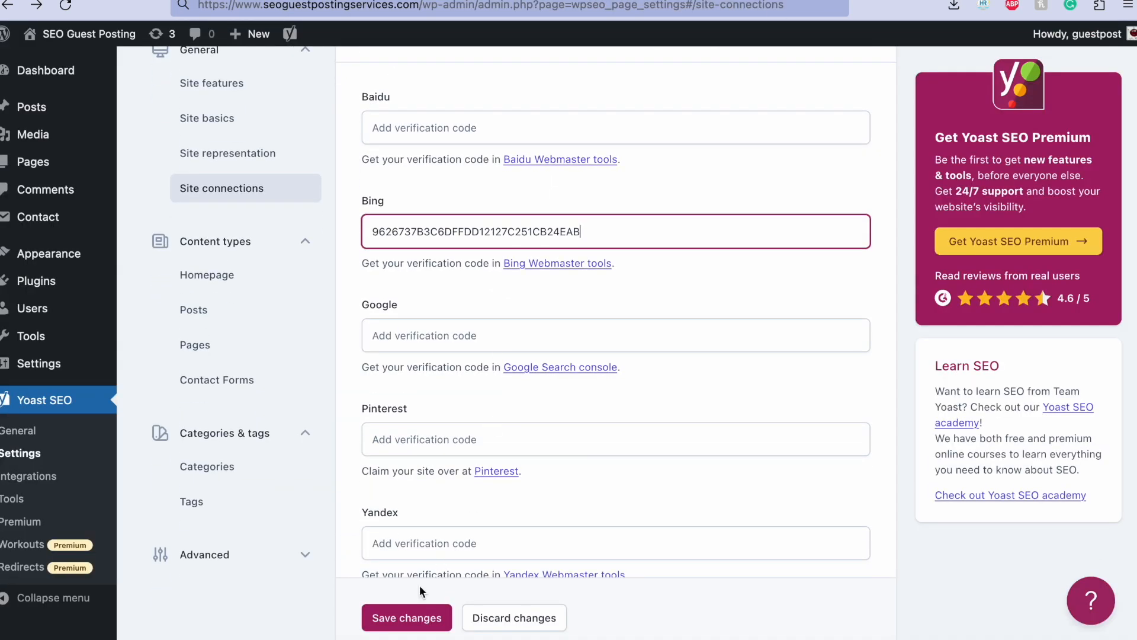
{"action": "left_click", "coordinate": [407, 617]}
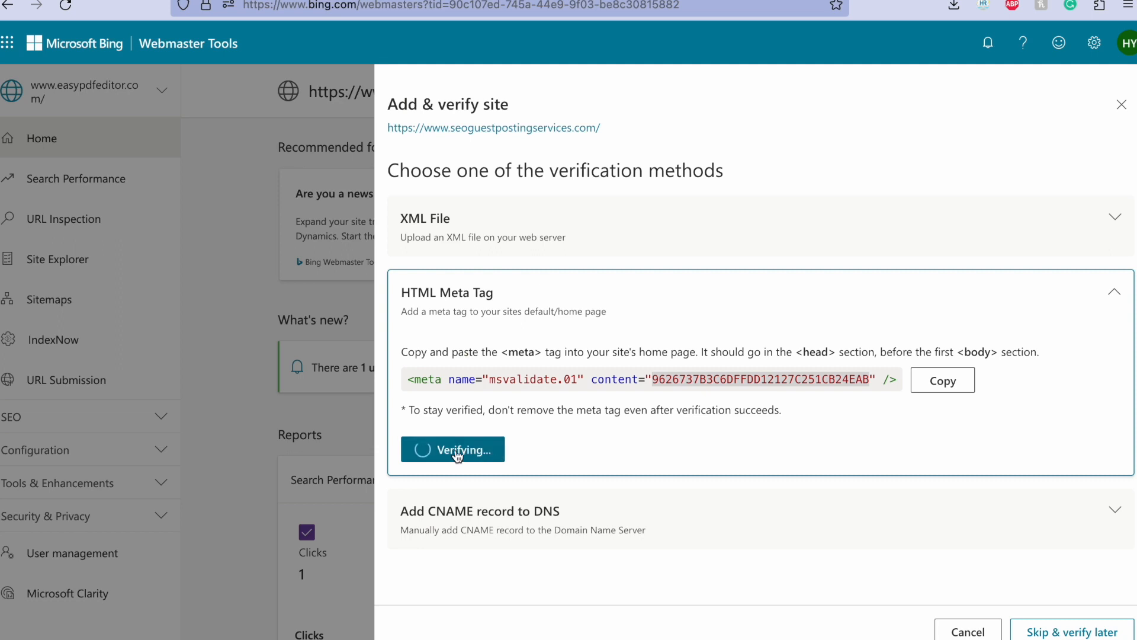
{"action": "mouse_move", "coordinate": [576, 447]}
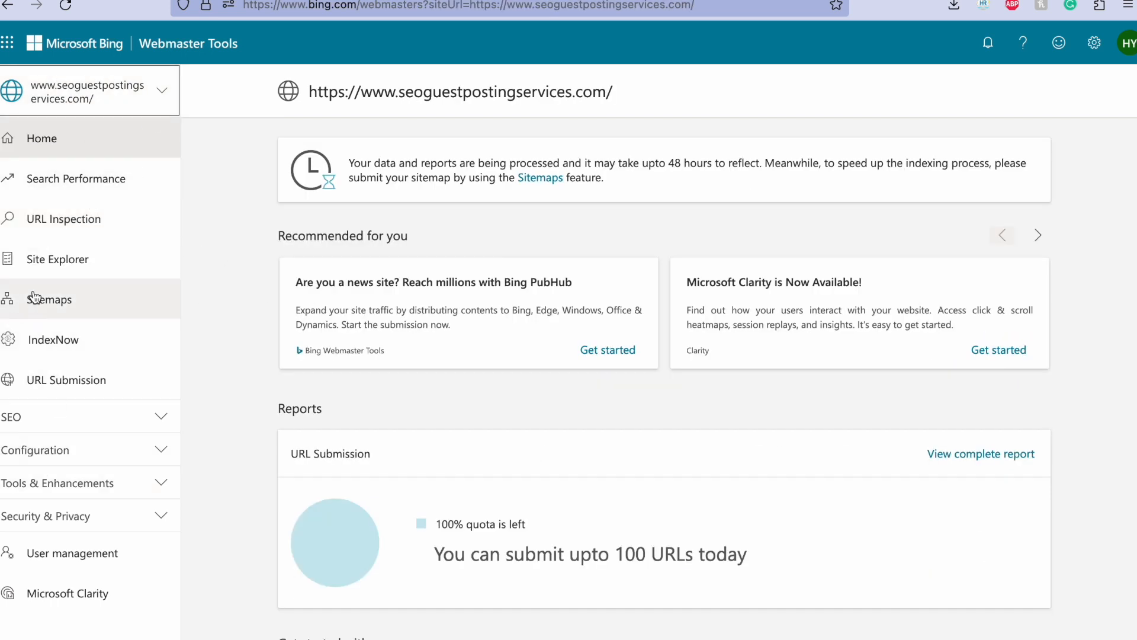
Submit the site's sitemap_index.xml URL in the Sitemaps section
{"action": "left_click", "coordinate": [48, 298]}
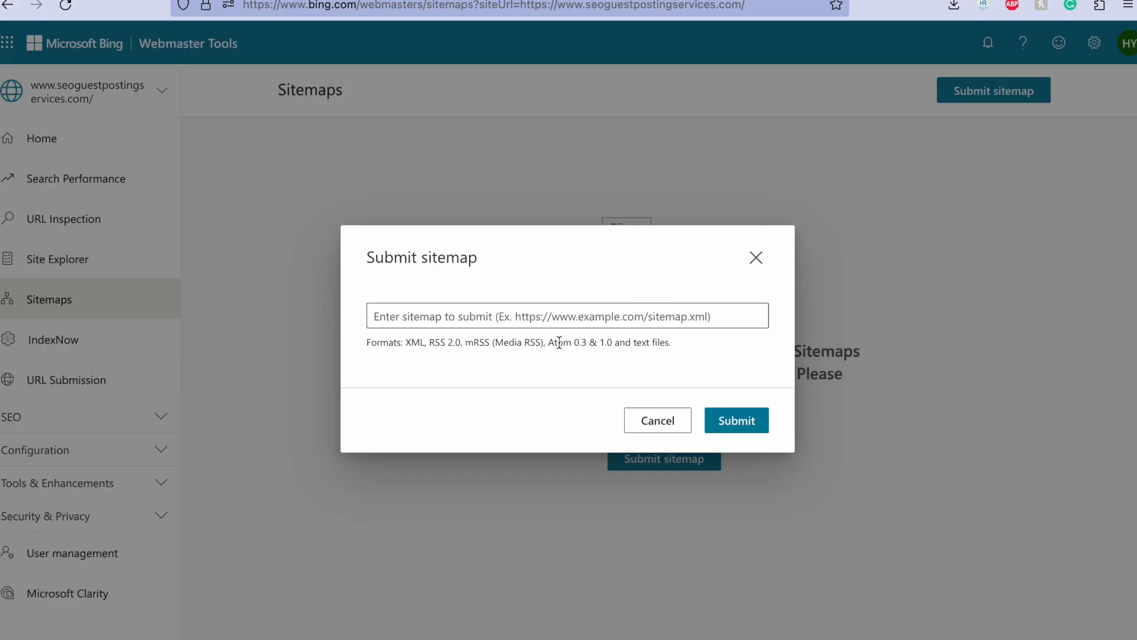
{"action": "left_click", "coordinate": [569, 315]}
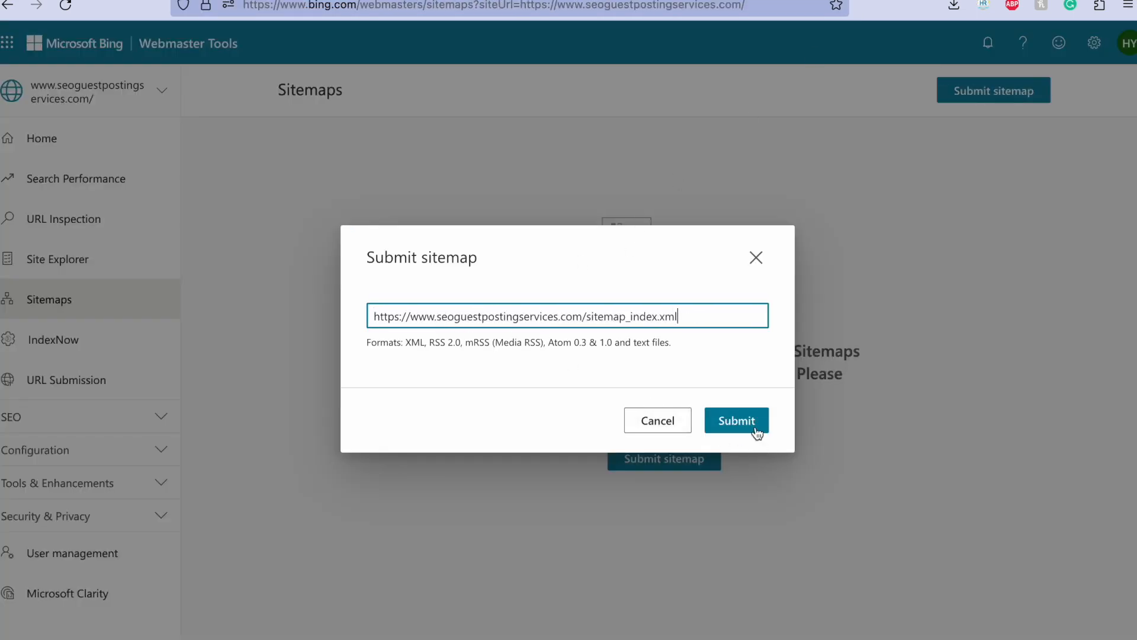
{"action": "left_click", "coordinate": [736, 421]}
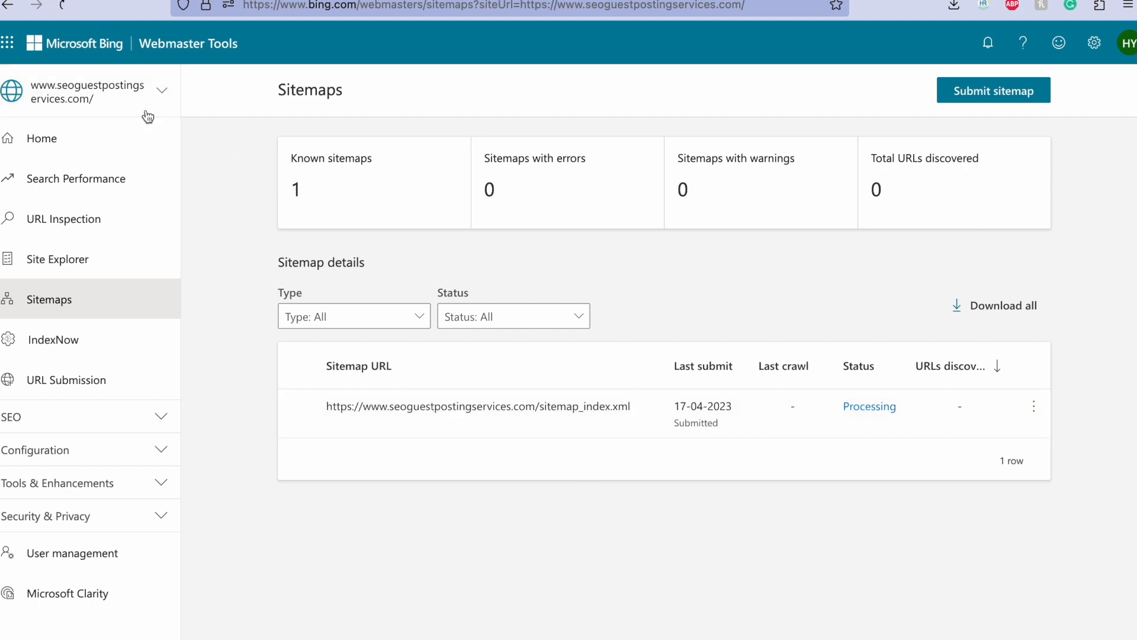
{"action": "mouse_move", "coordinate": [798, 476]}
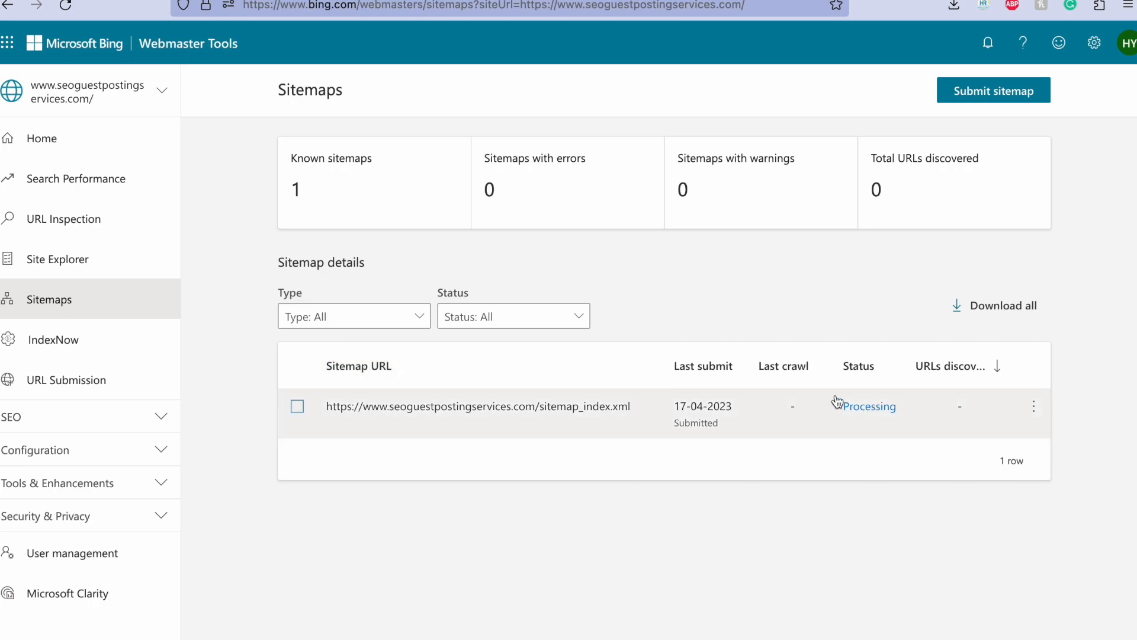
Visit Search Performance, then URL Inspection, IndexNow and URL Submission under SEO tools
{"action": "left_click", "coordinate": [74, 179]}
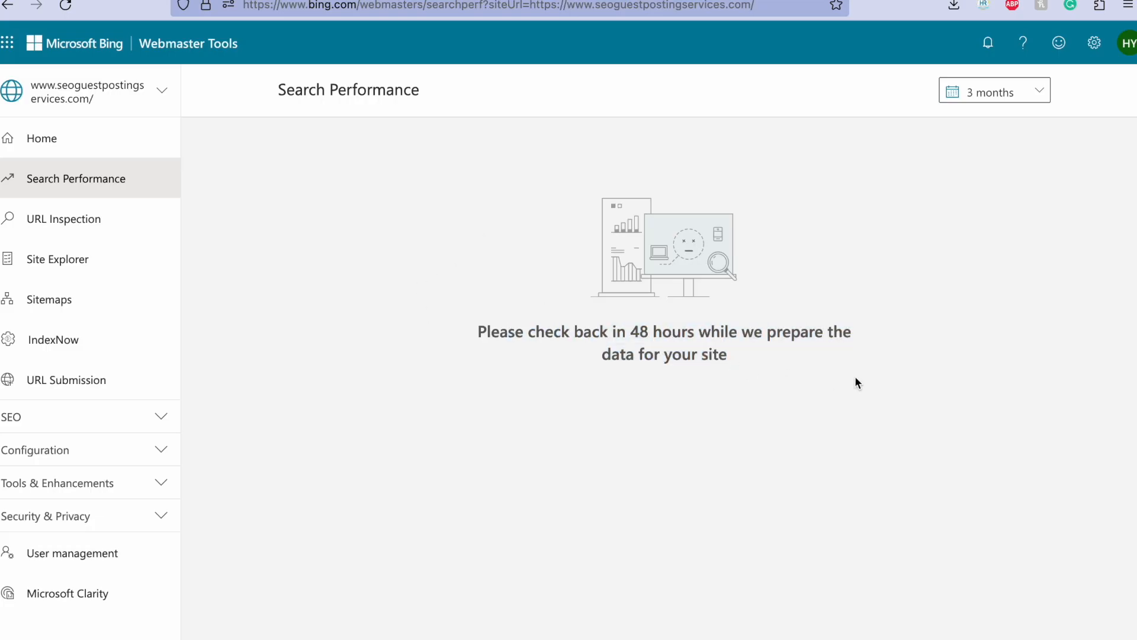
{"action": "mouse_move", "coordinate": [635, 324]}
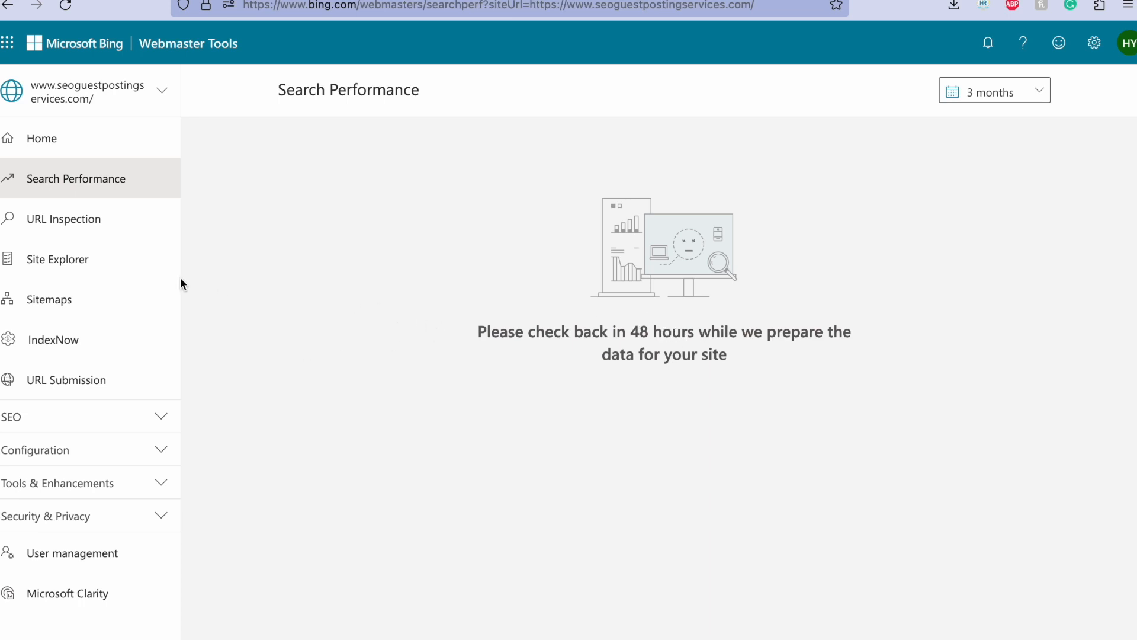
{"action": "left_click", "coordinate": [12, 416]}
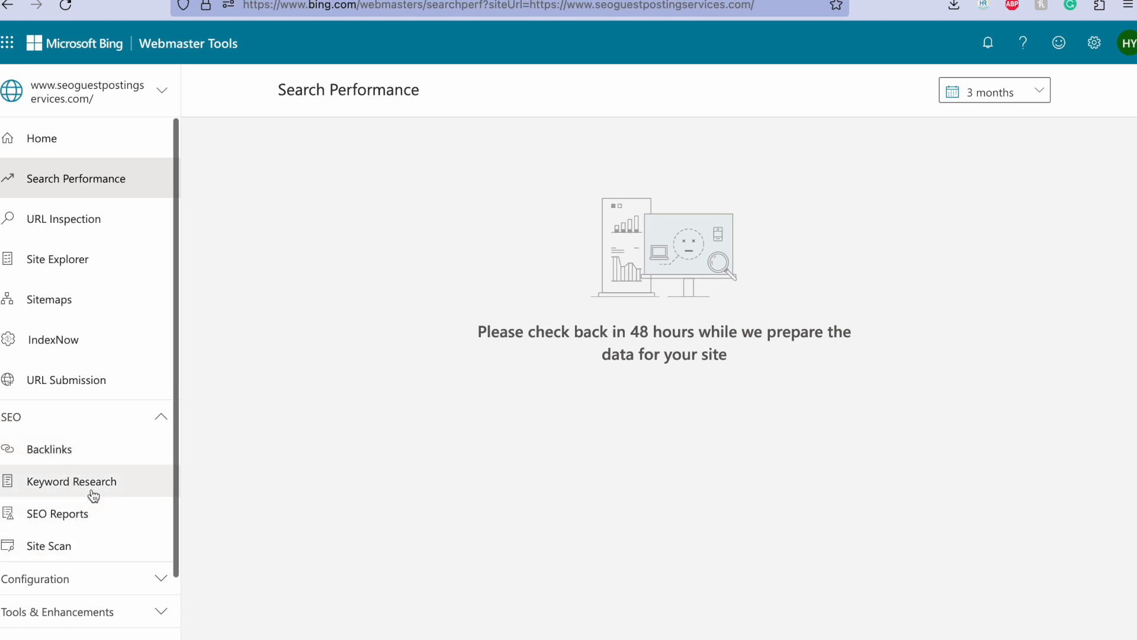
{"action": "mouse_move", "coordinate": [105, 229]}
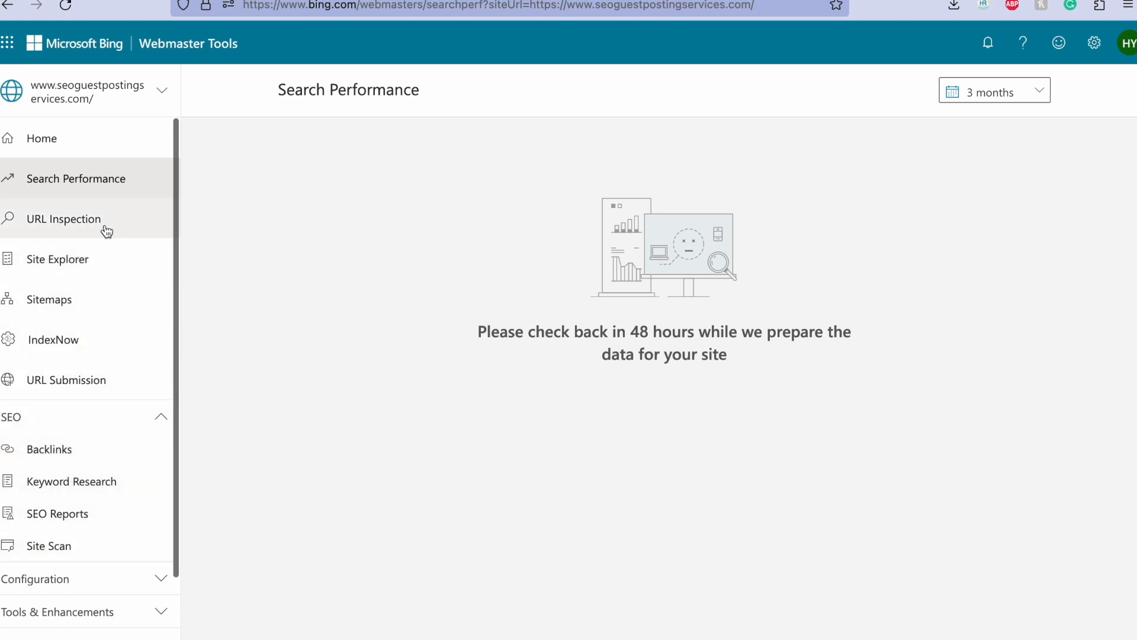
{"action": "left_click", "coordinate": [64, 218]}
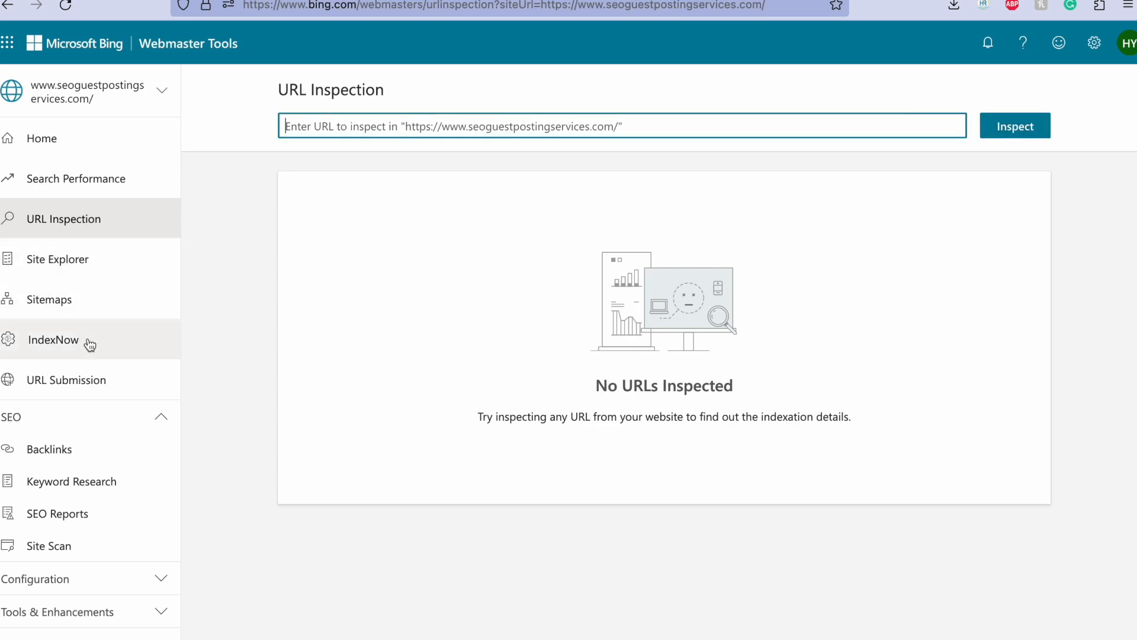
{"action": "left_click", "coordinate": [53, 340]}
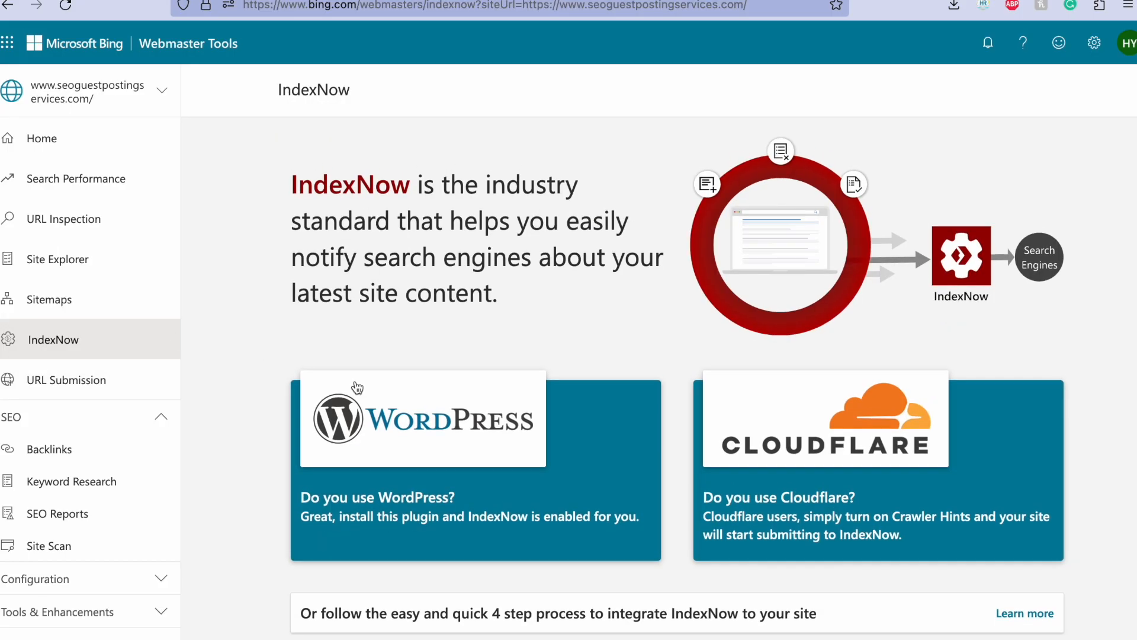
{"action": "left_click", "coordinate": [66, 379]}
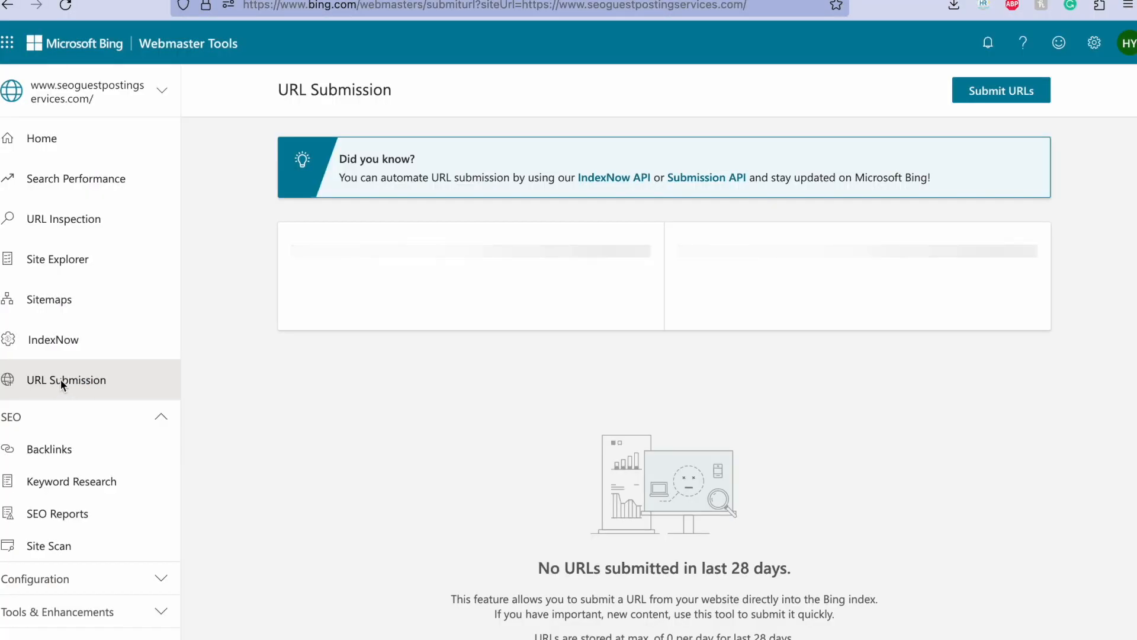
{"action": "left_click", "coordinate": [999, 90]}
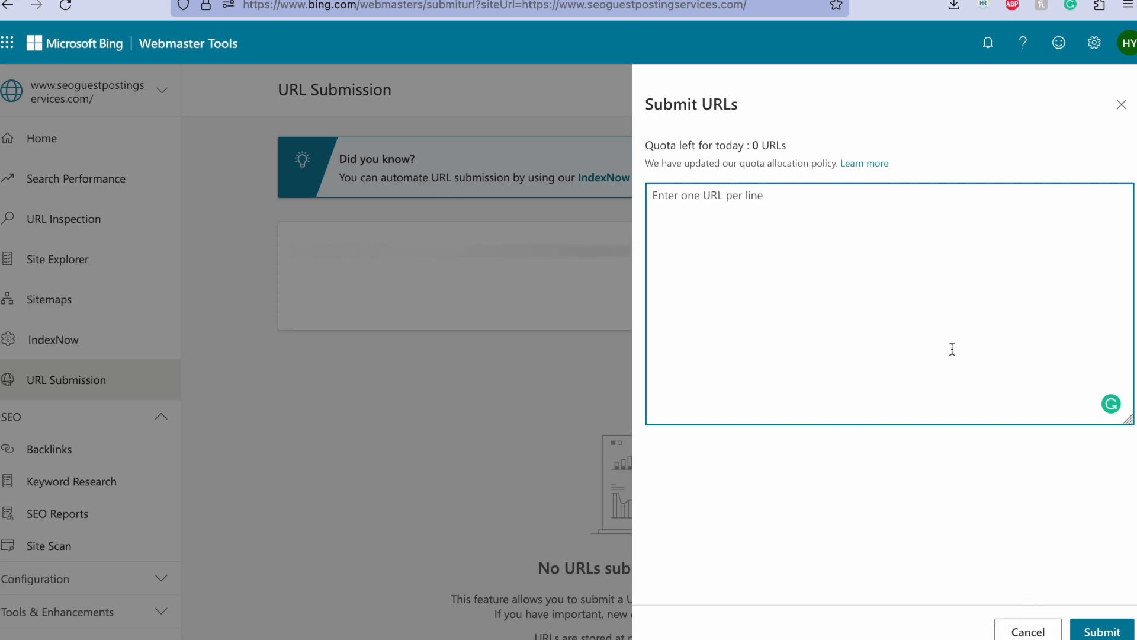
{"action": "type", "text": "https://www.seoguestpostingservices.com/sitemap_index.xml"}
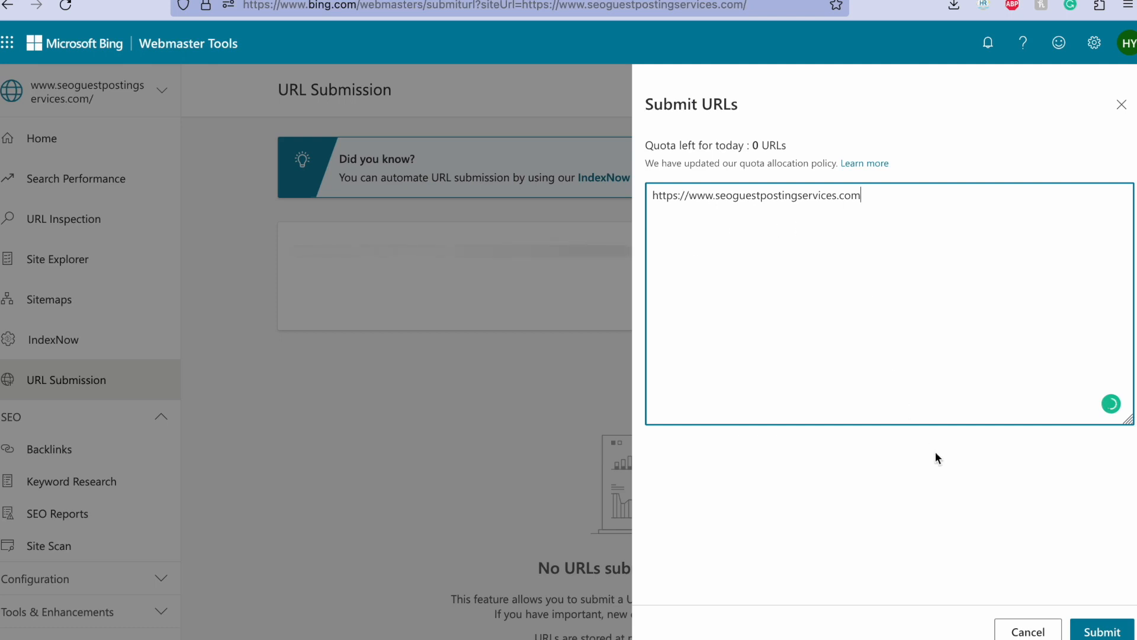
{"action": "left_click", "coordinate": [1099, 631]}
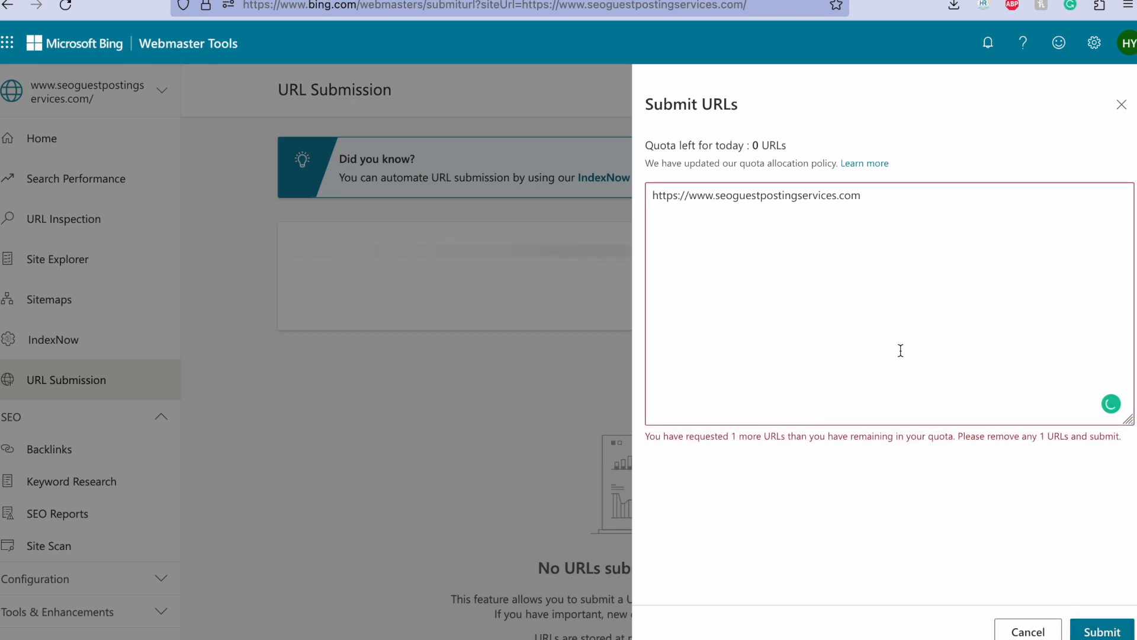
{"action": "mouse_move", "coordinate": [753, 448]}
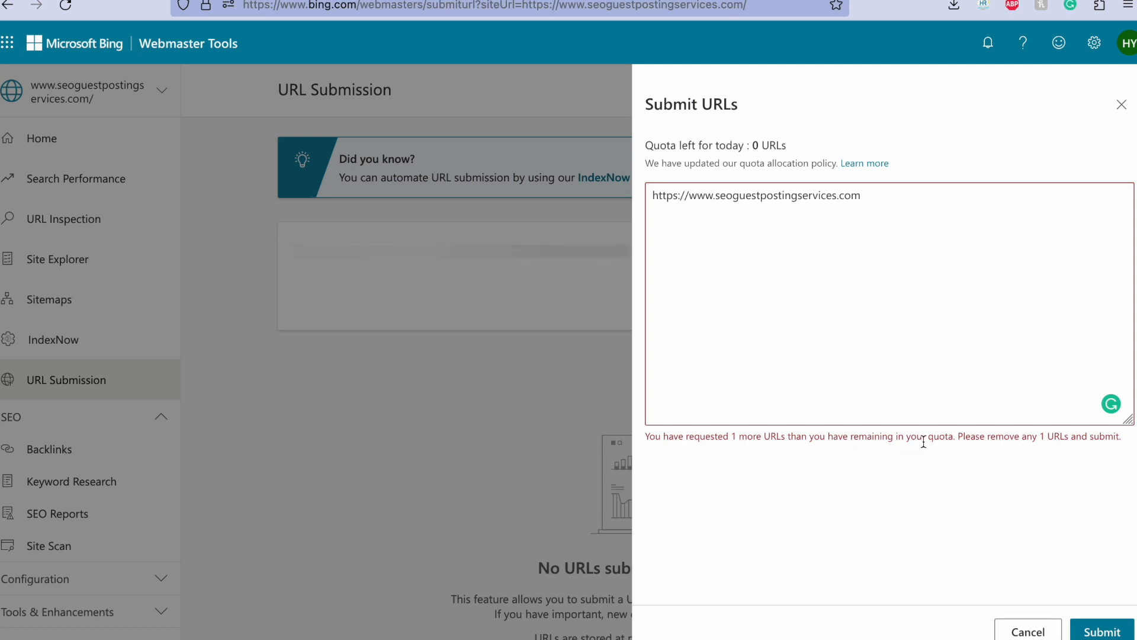
{"action": "left_click", "coordinate": [1027, 630]}
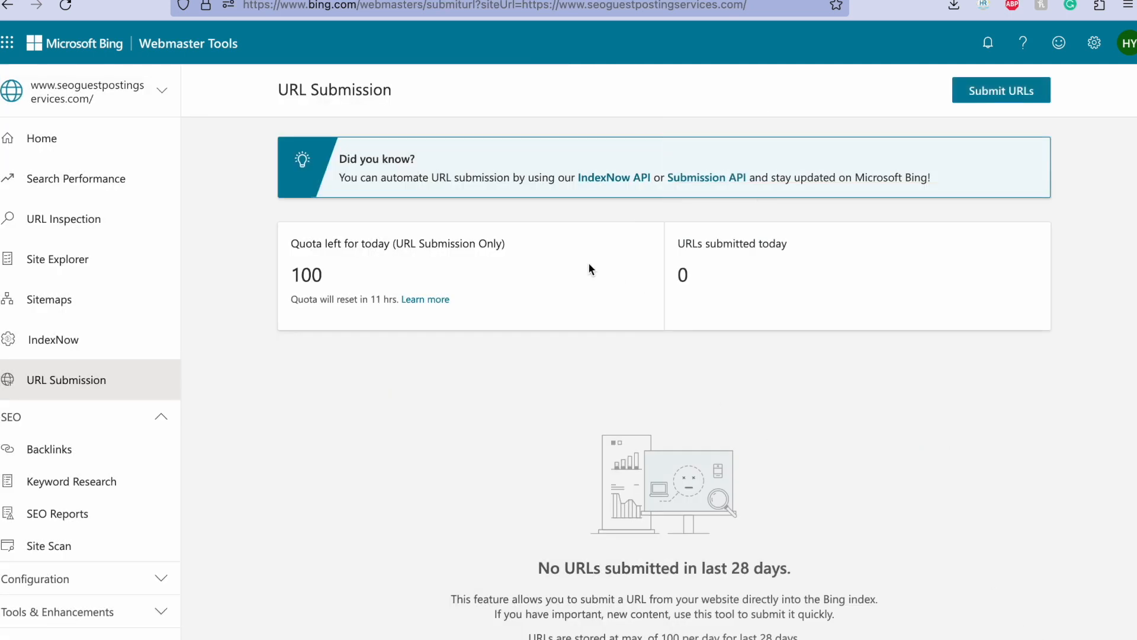
Re-enter the same sitemap_index.xml URL and submit it again
{"action": "left_click", "coordinate": [1000, 90]}
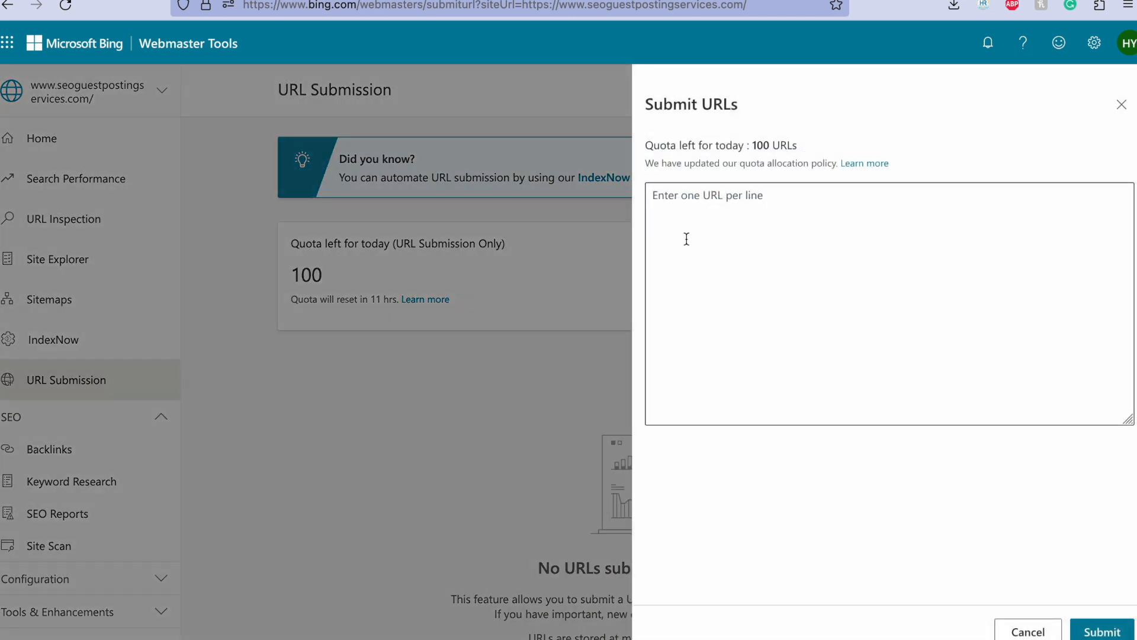
{"action": "type", "text": "https://www.seoguestpostingservices.com/sitemap_index.xml"}
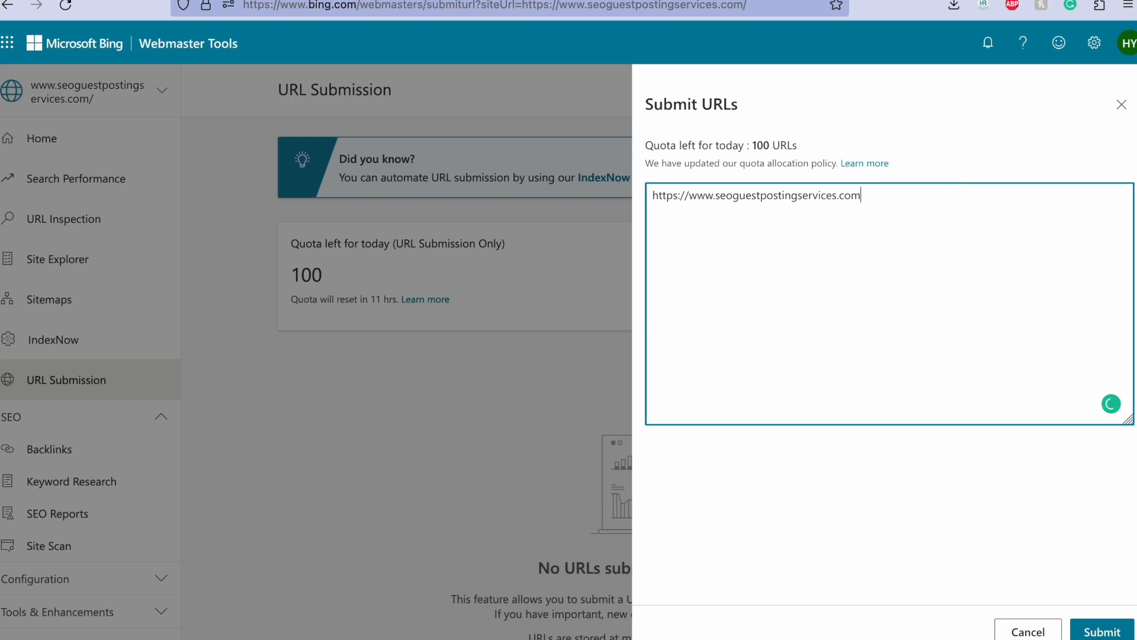
{"action": "left_click", "coordinate": [1101, 630]}
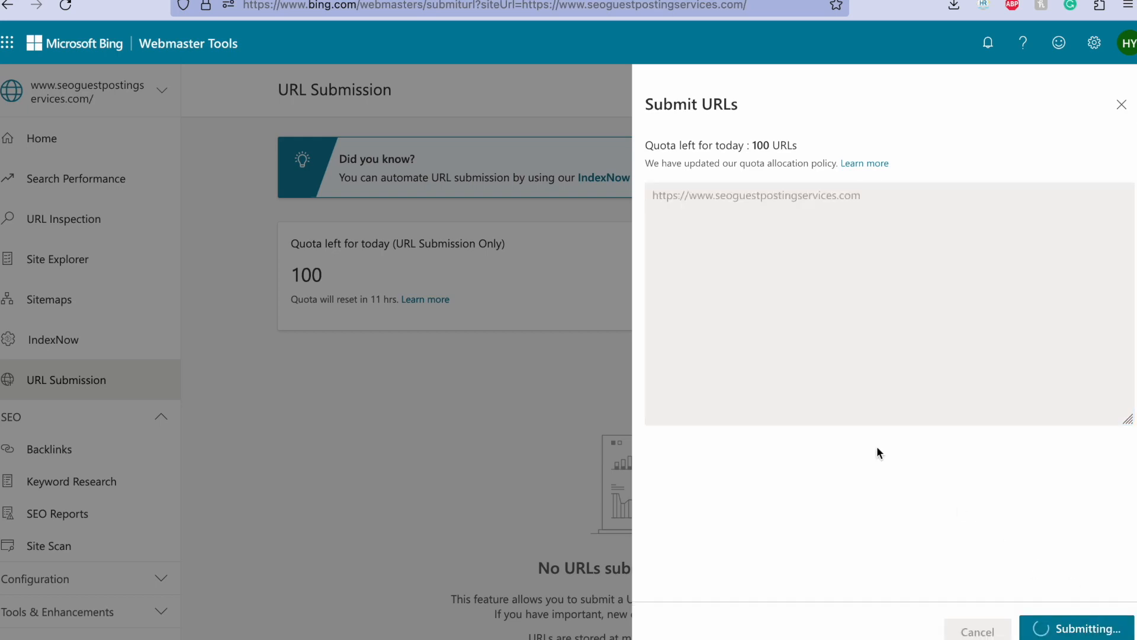
{"action": "left_click", "coordinate": [1076, 628]}
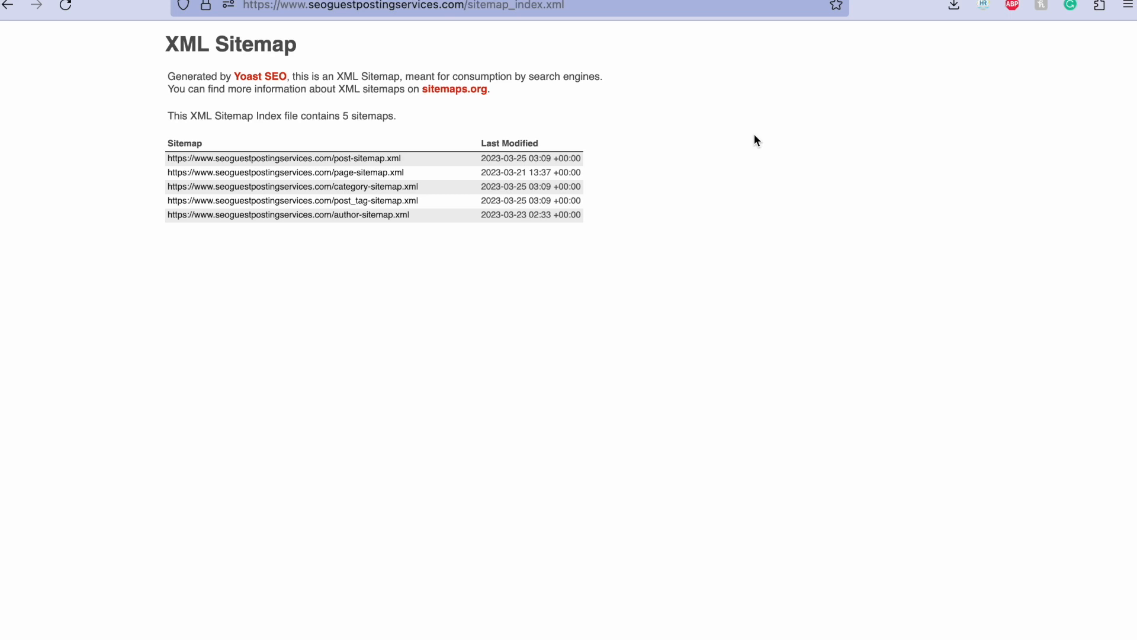
{"action": "mouse_move", "coordinate": [801, 64]}
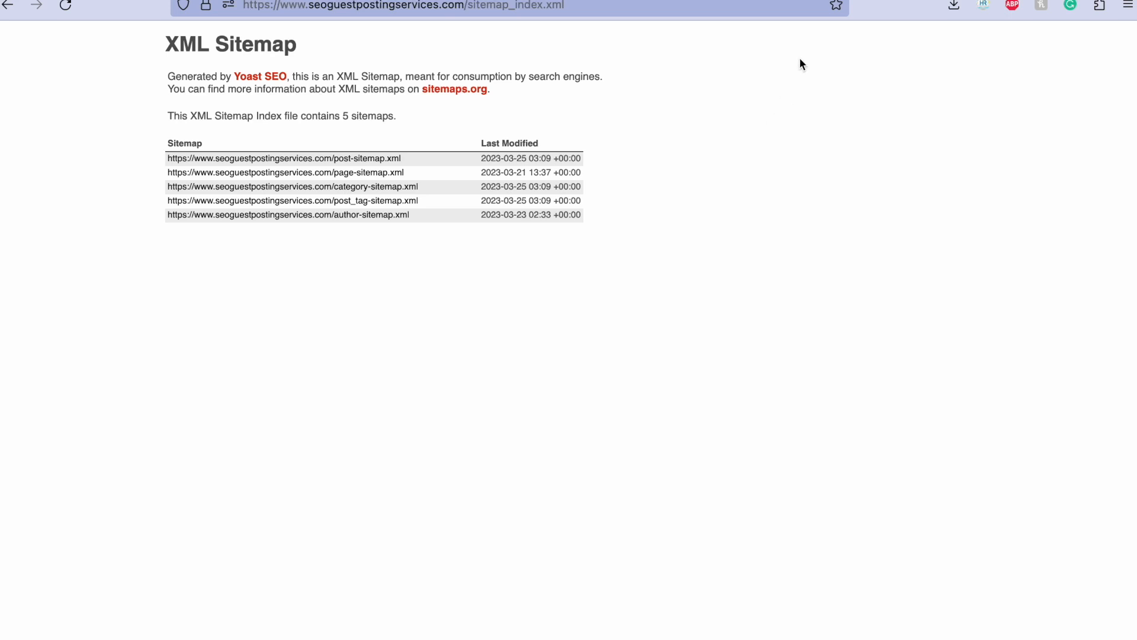